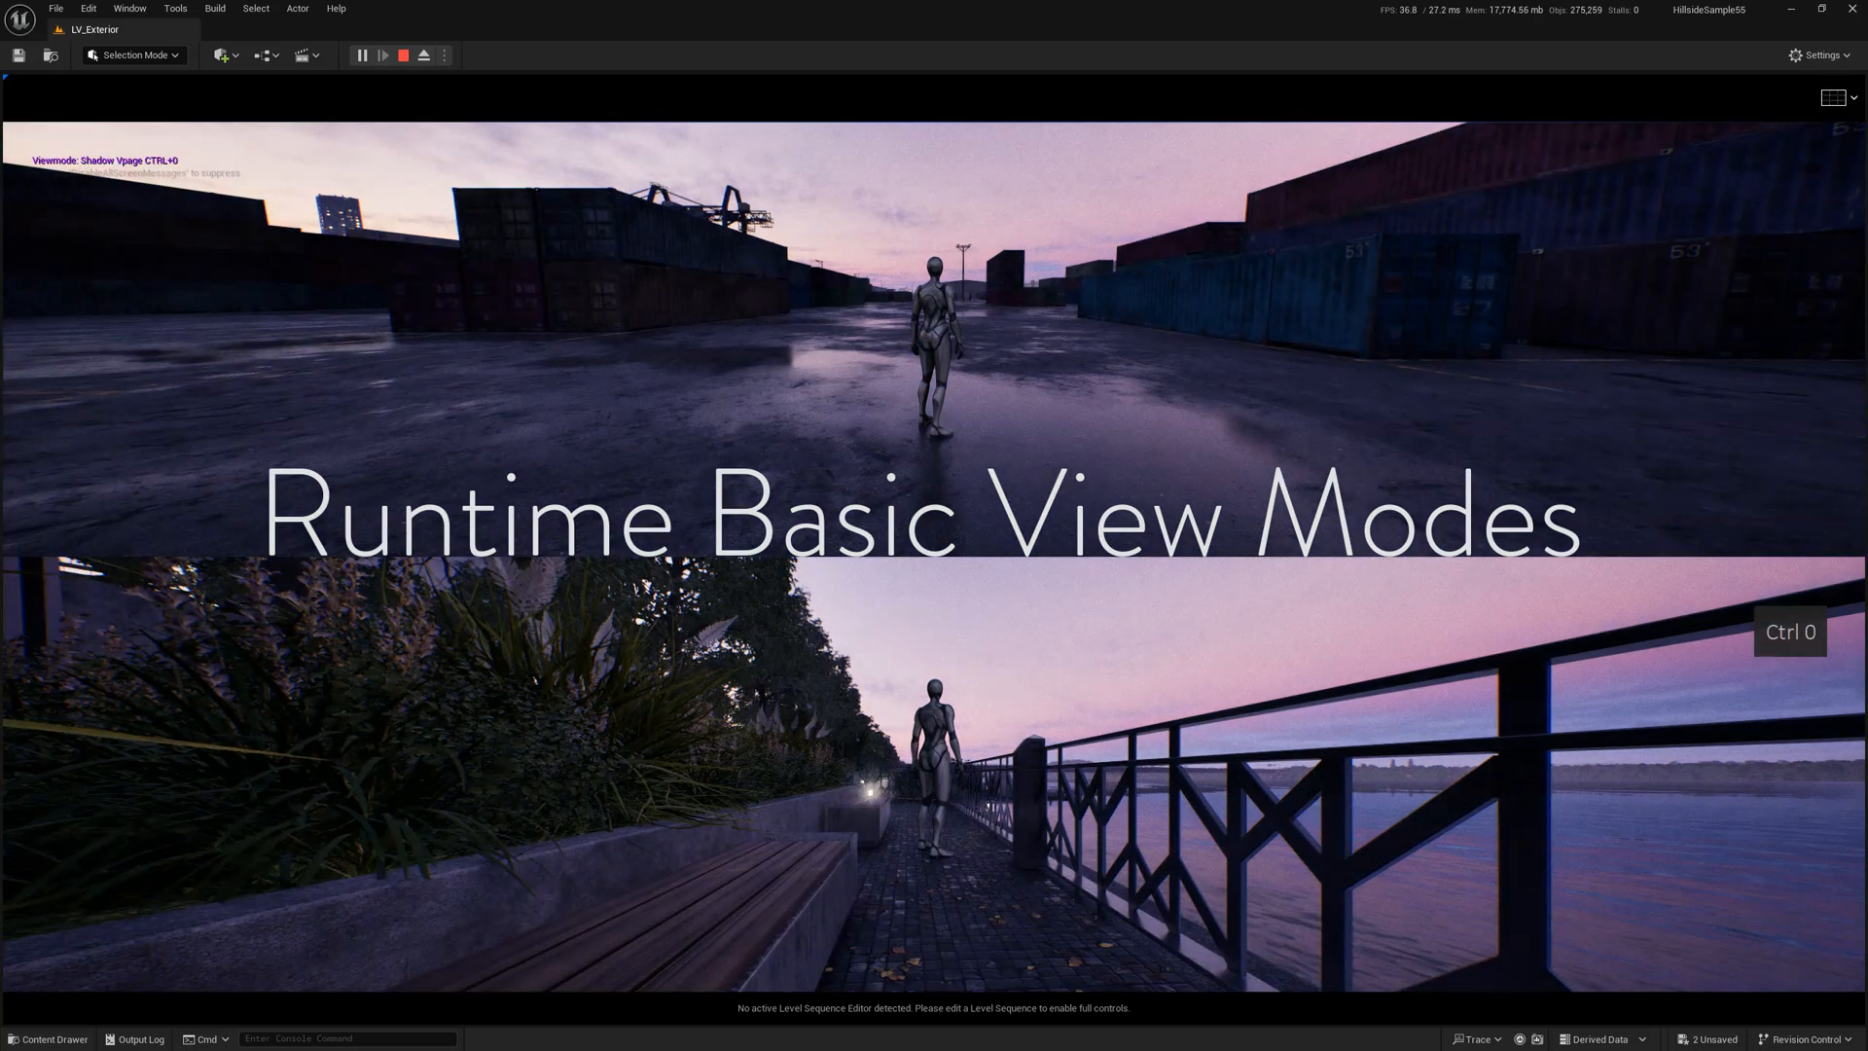
# - Preview the level in Lit Wireframe view mode, then switch the viewport back to Lit
pyautogui.click(184, 116)
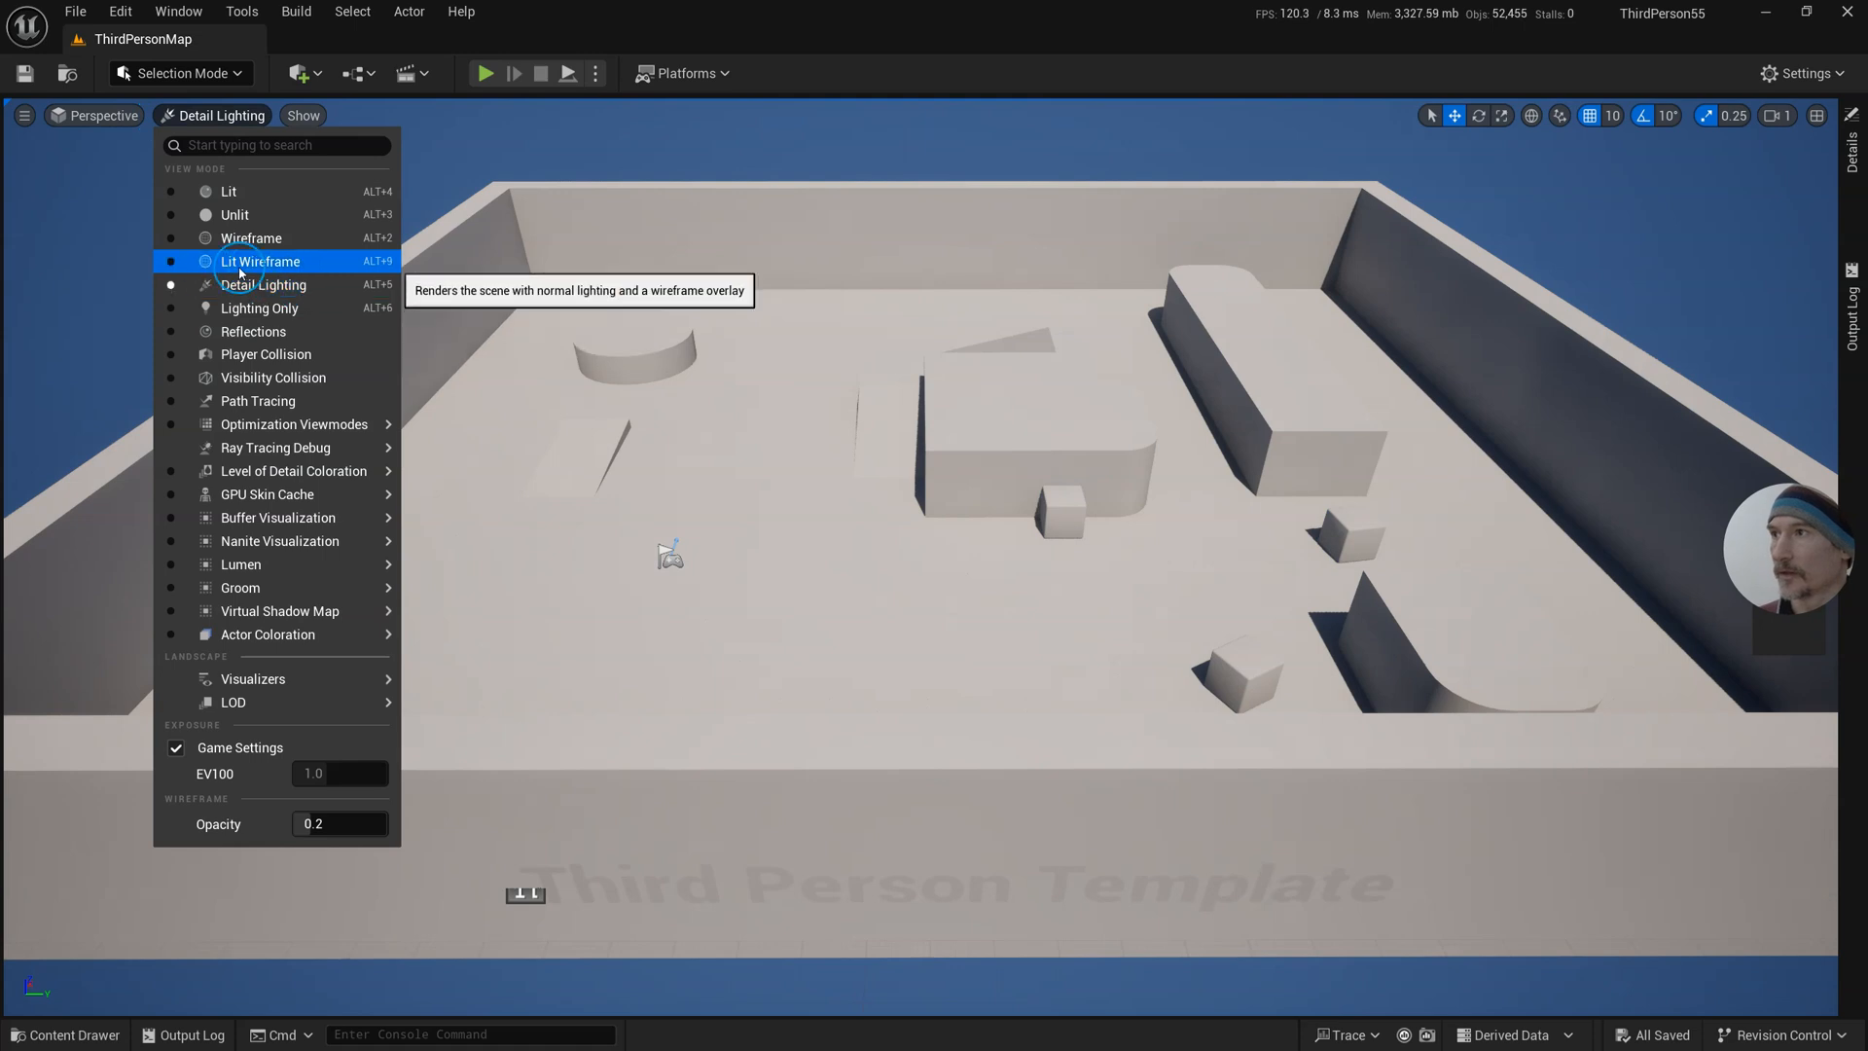
pyautogui.click(260, 261)
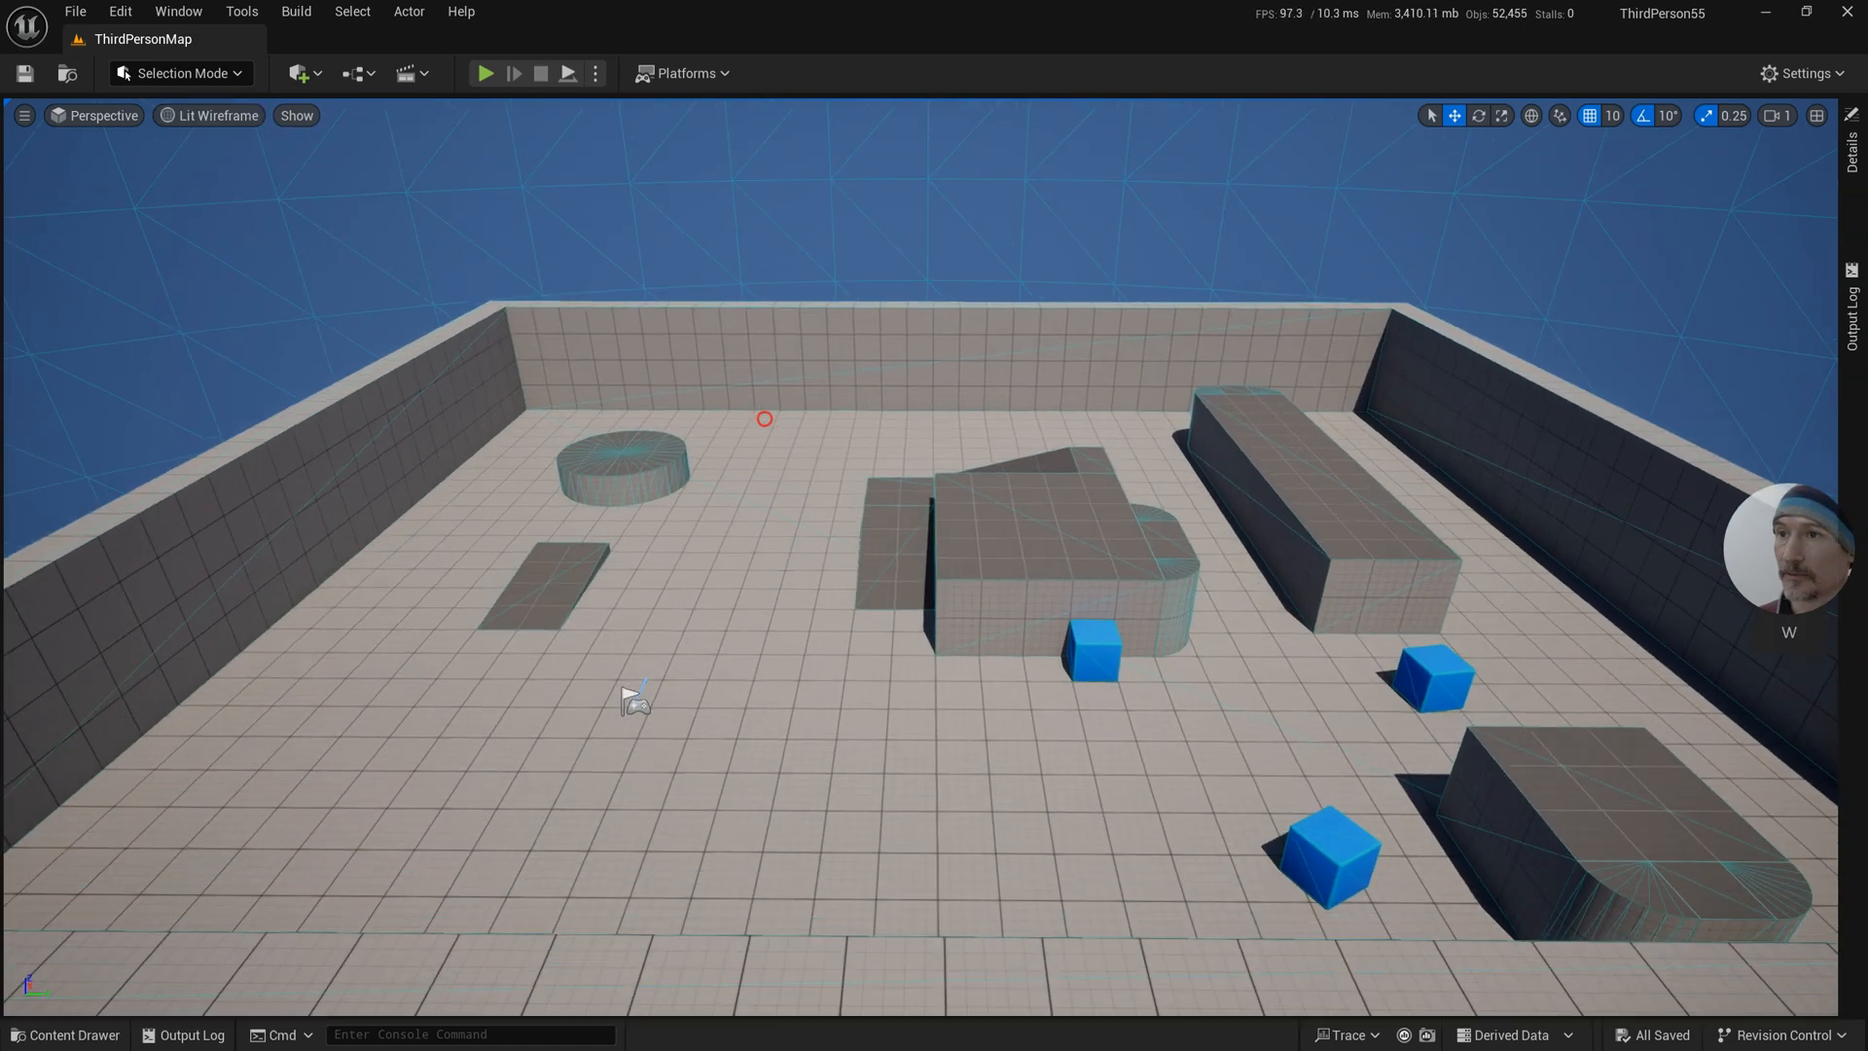
pyautogui.click(484, 73)
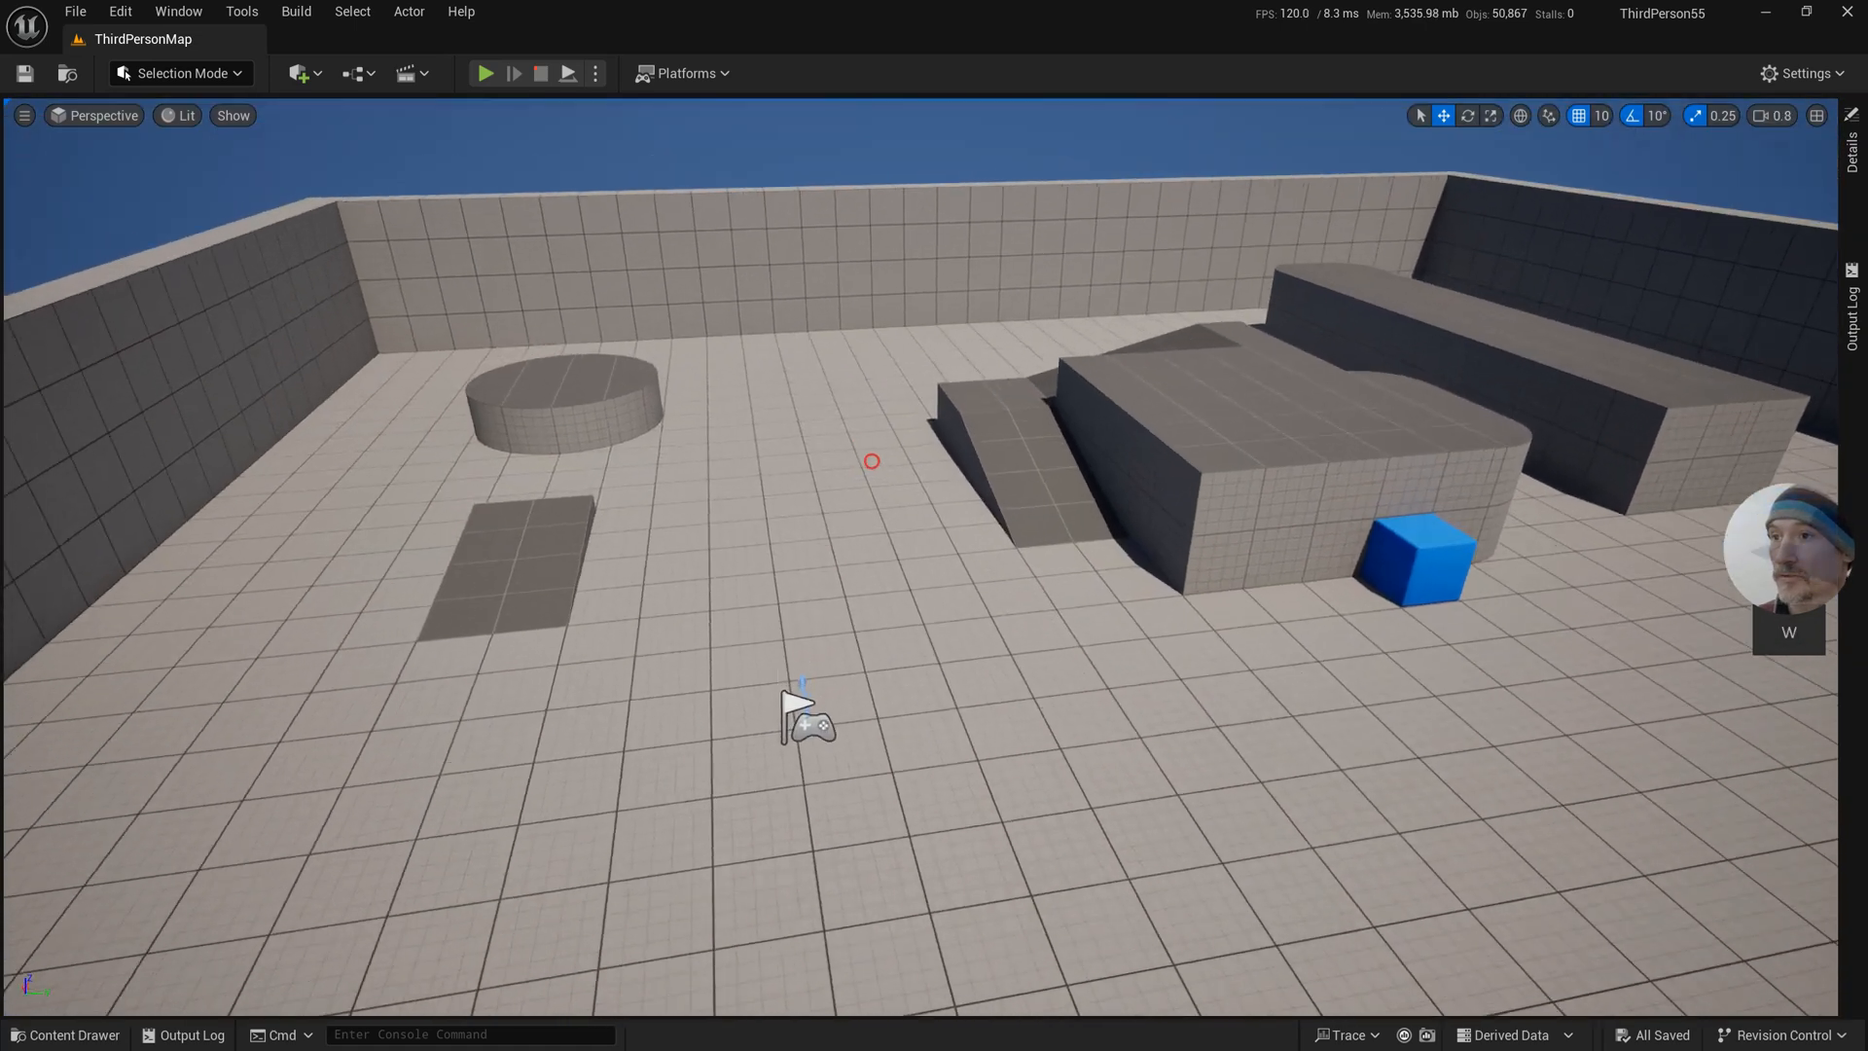
pyautogui.click(176, 115)
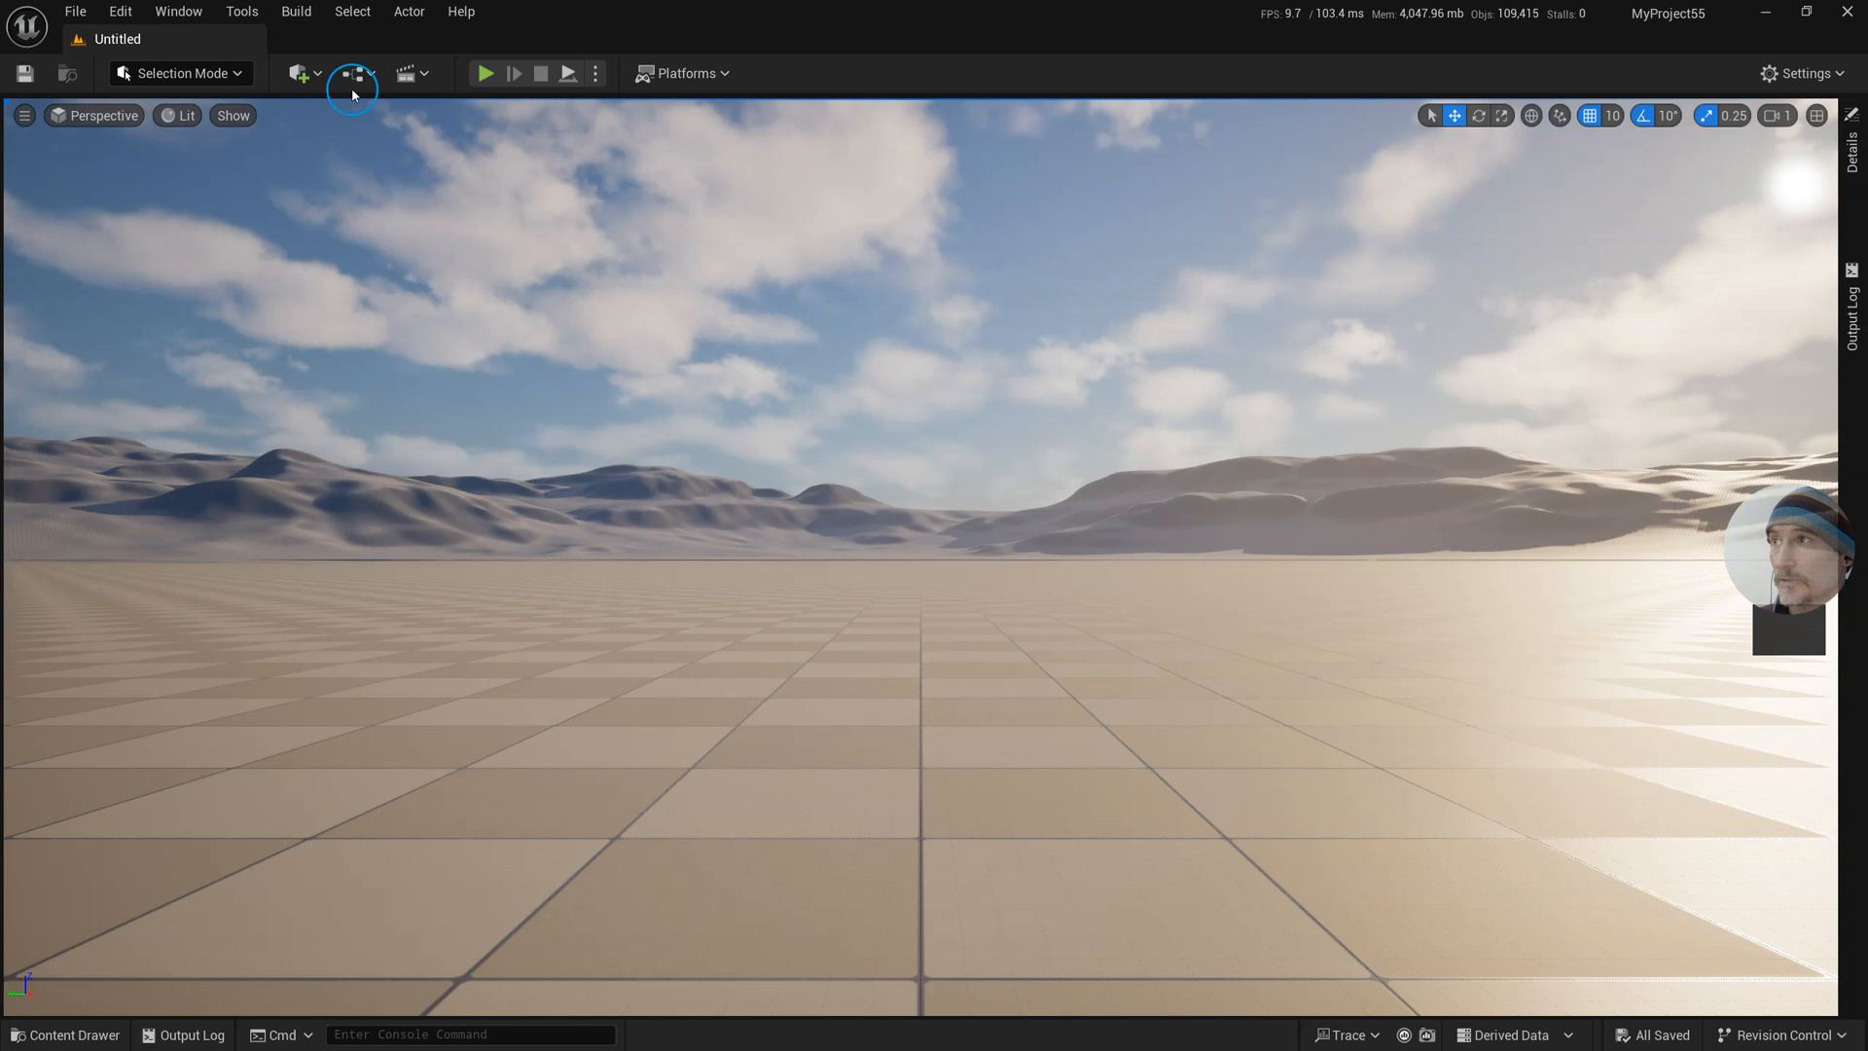
# - Create a NewGameMode blueprint in Content/Blueprints, close its editor and inspect the Pawn submenu
pyautogui.click(352, 73)
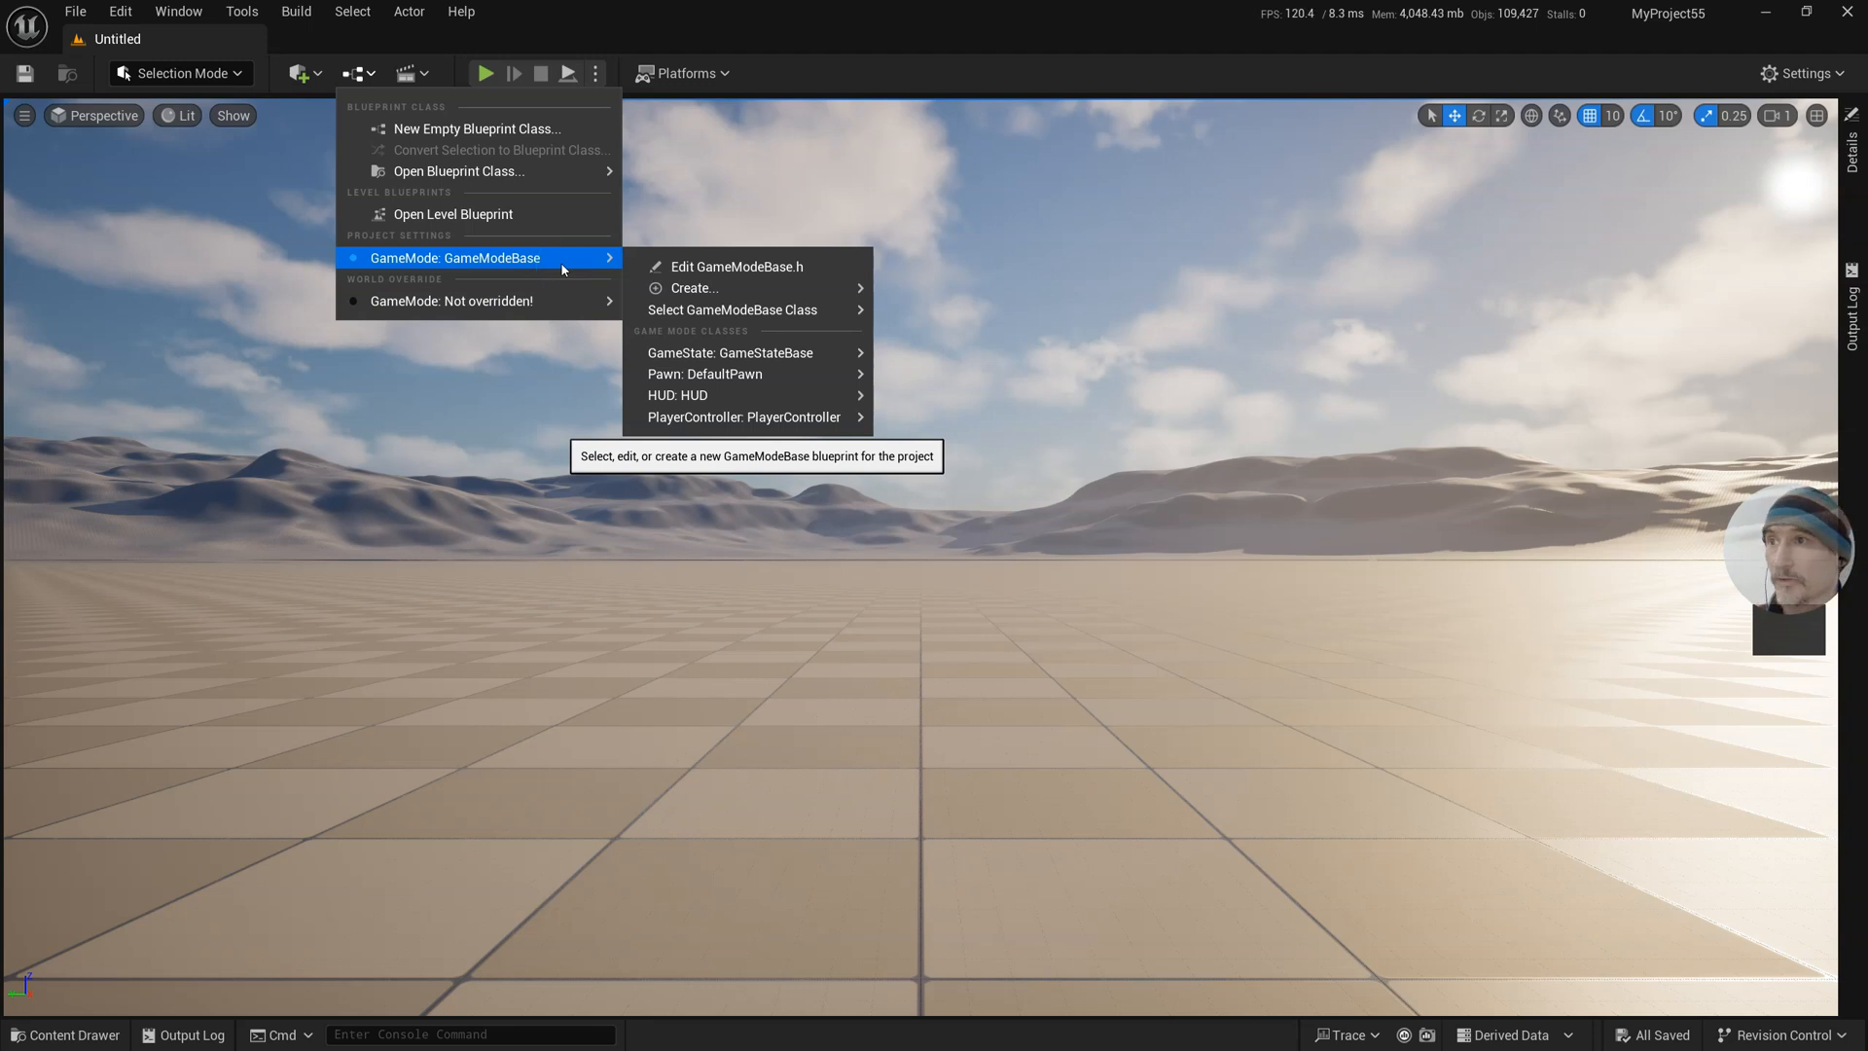
pyautogui.click(694, 287)
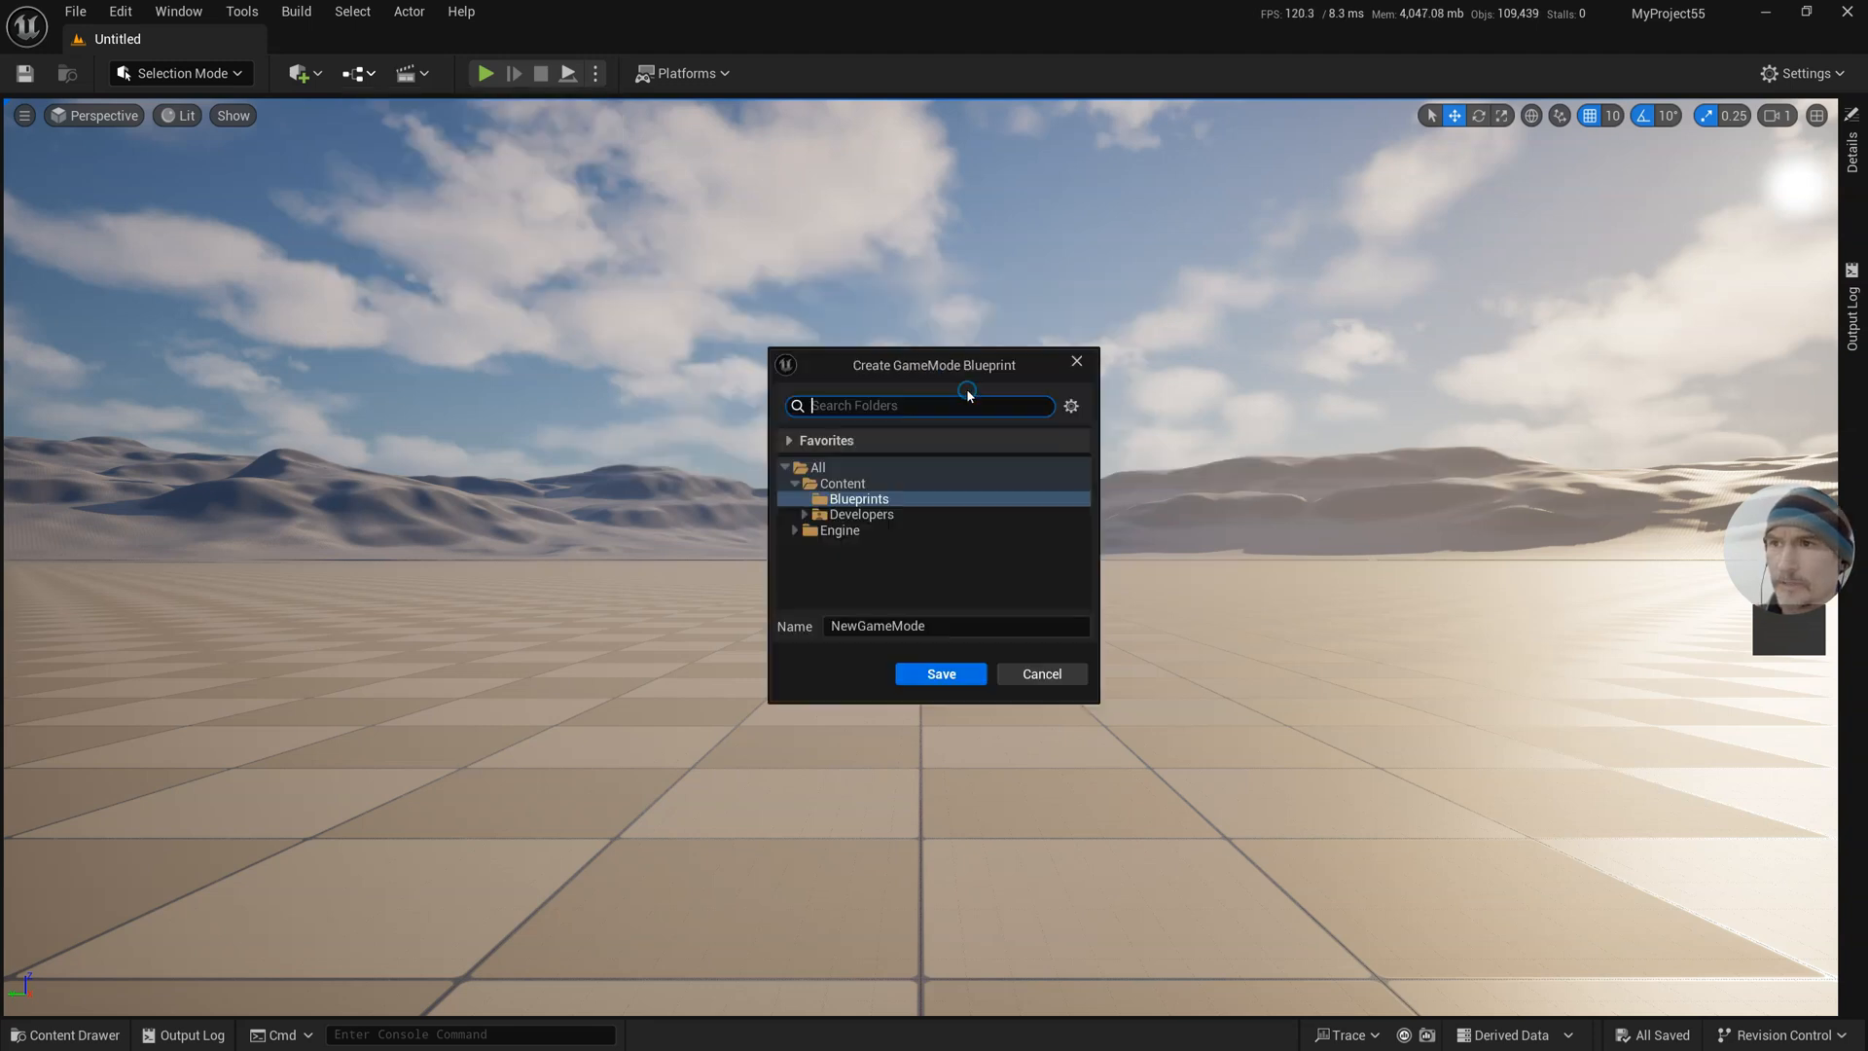
pyautogui.click(939, 673)
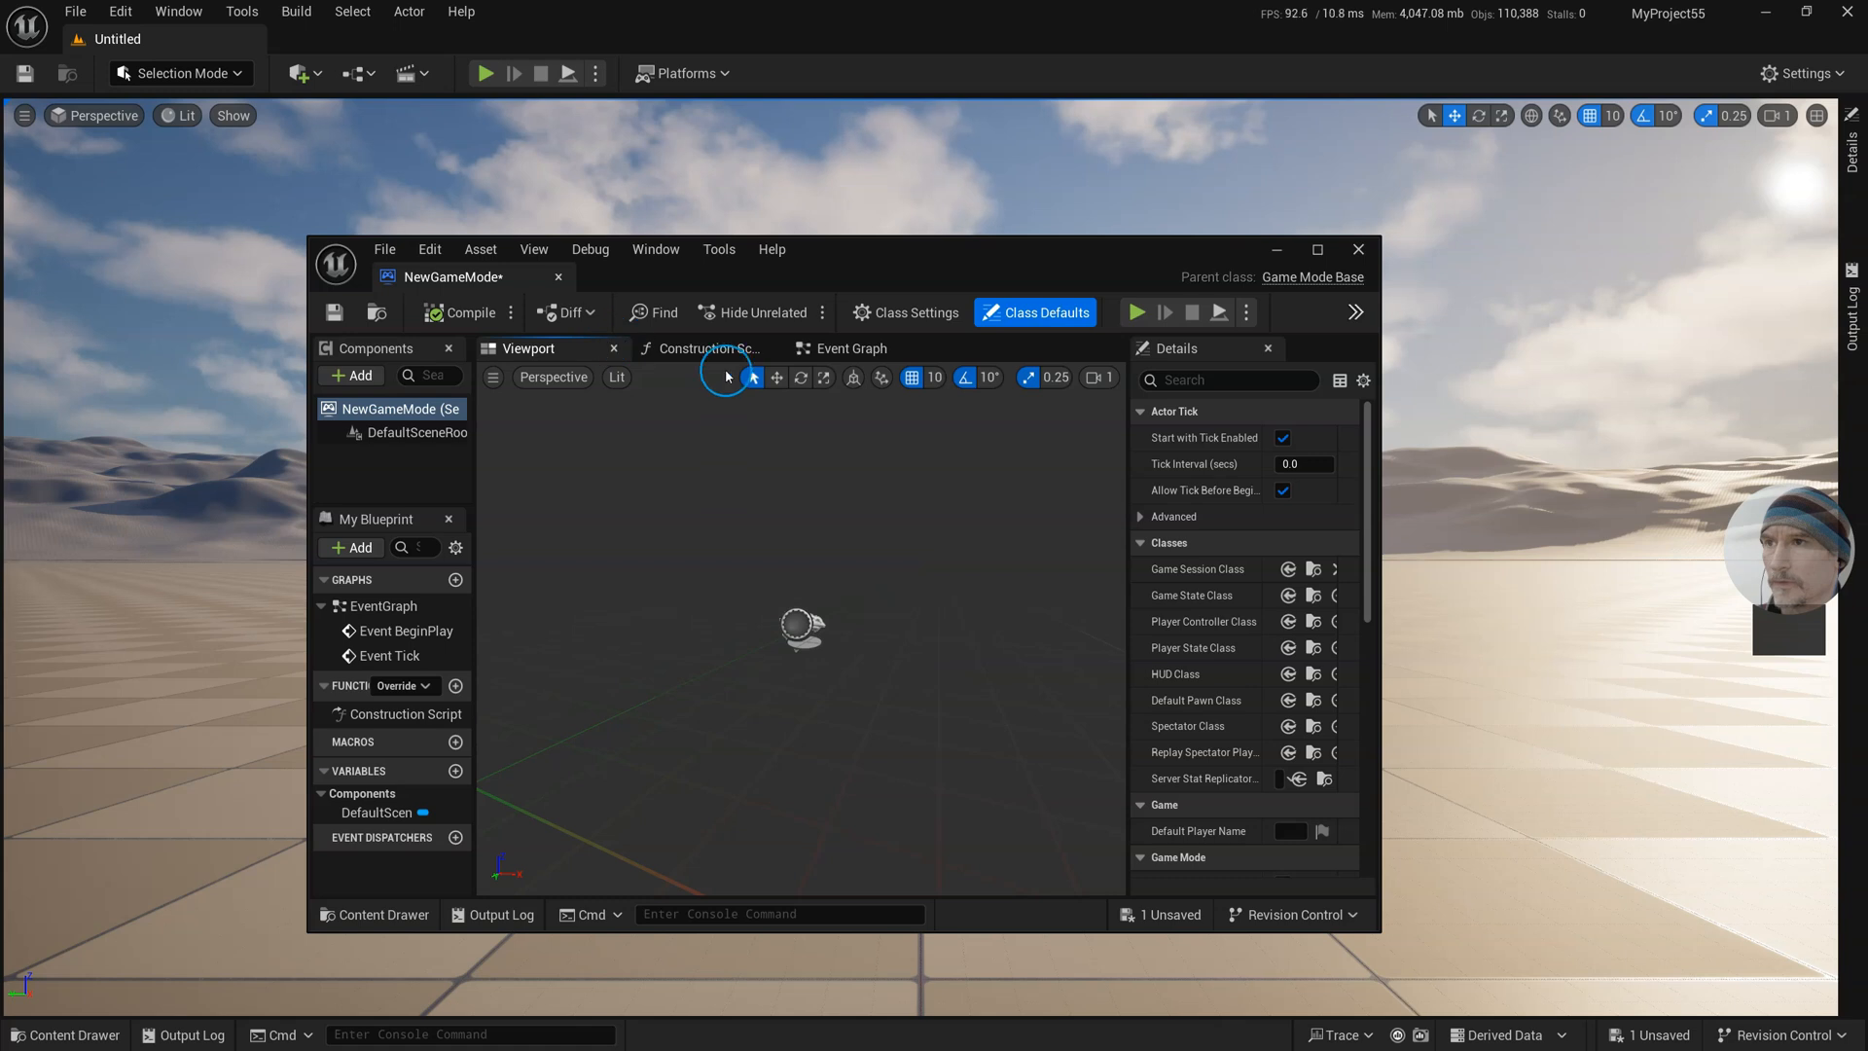
pyautogui.click(850, 349)
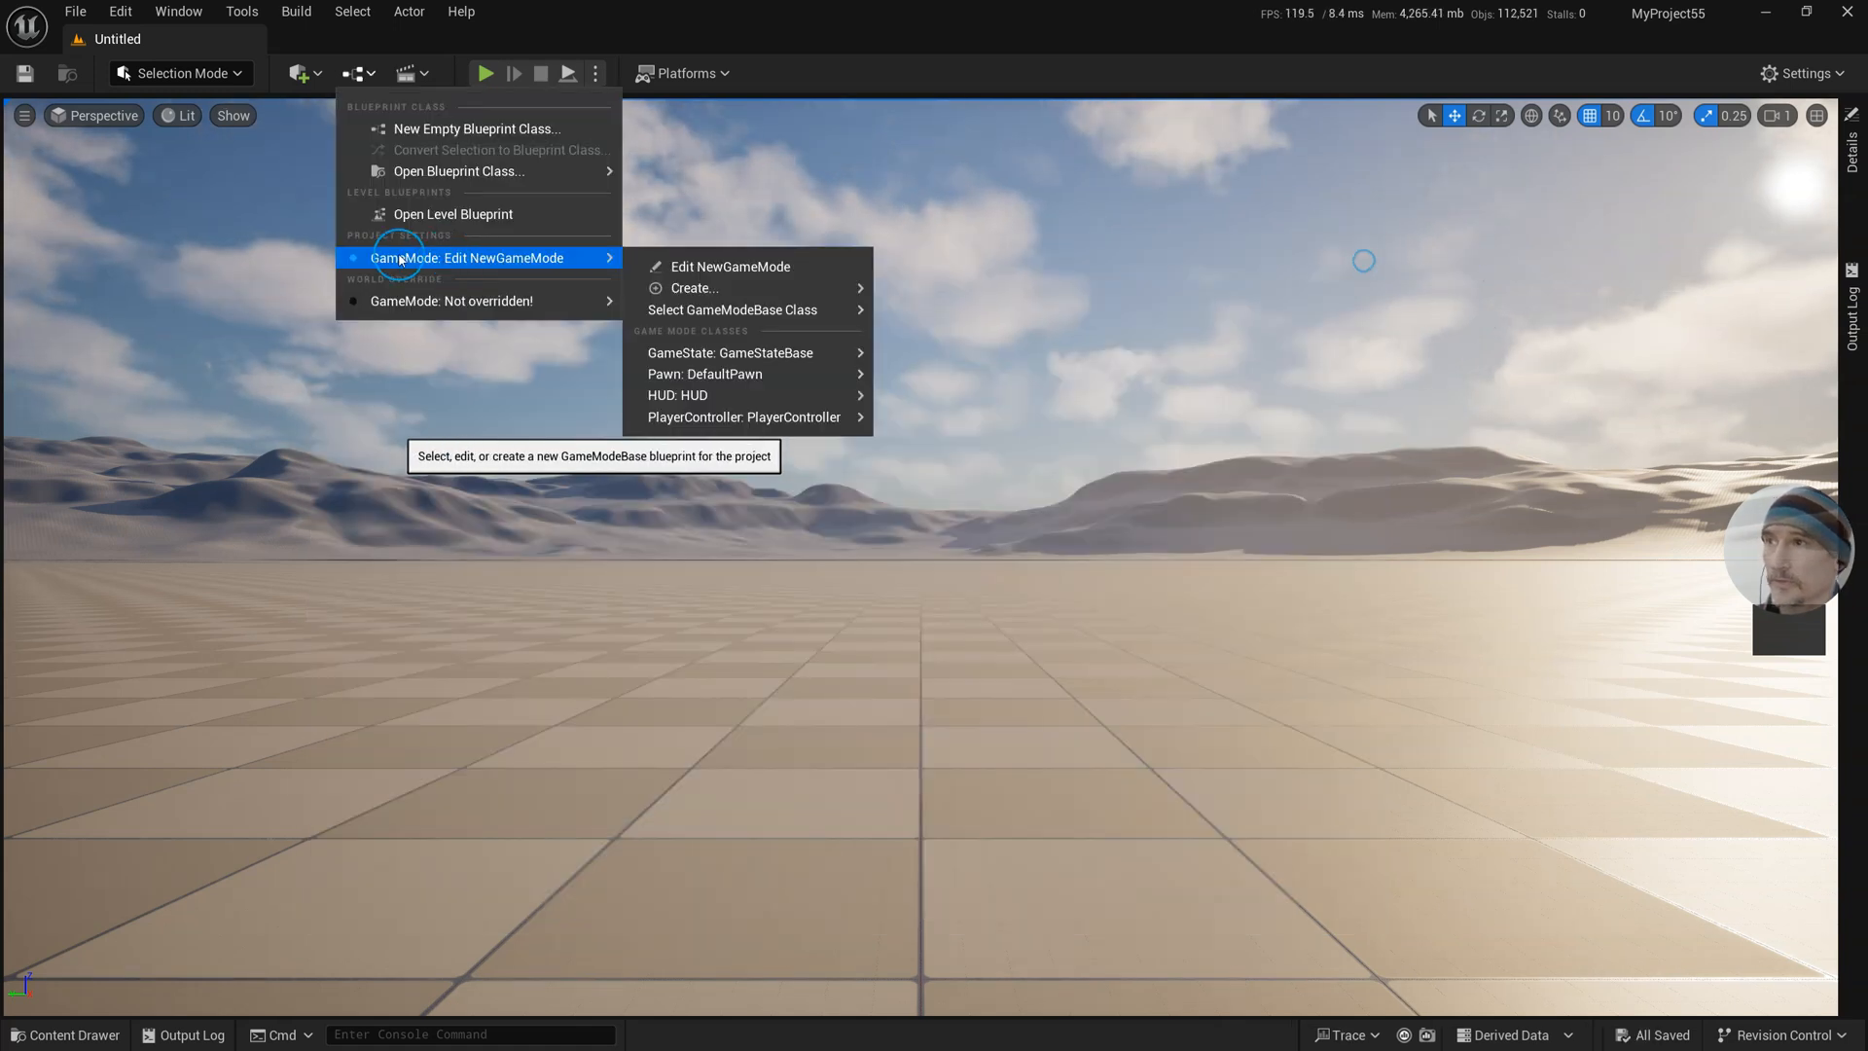
pyautogui.moveTo(453, 301)
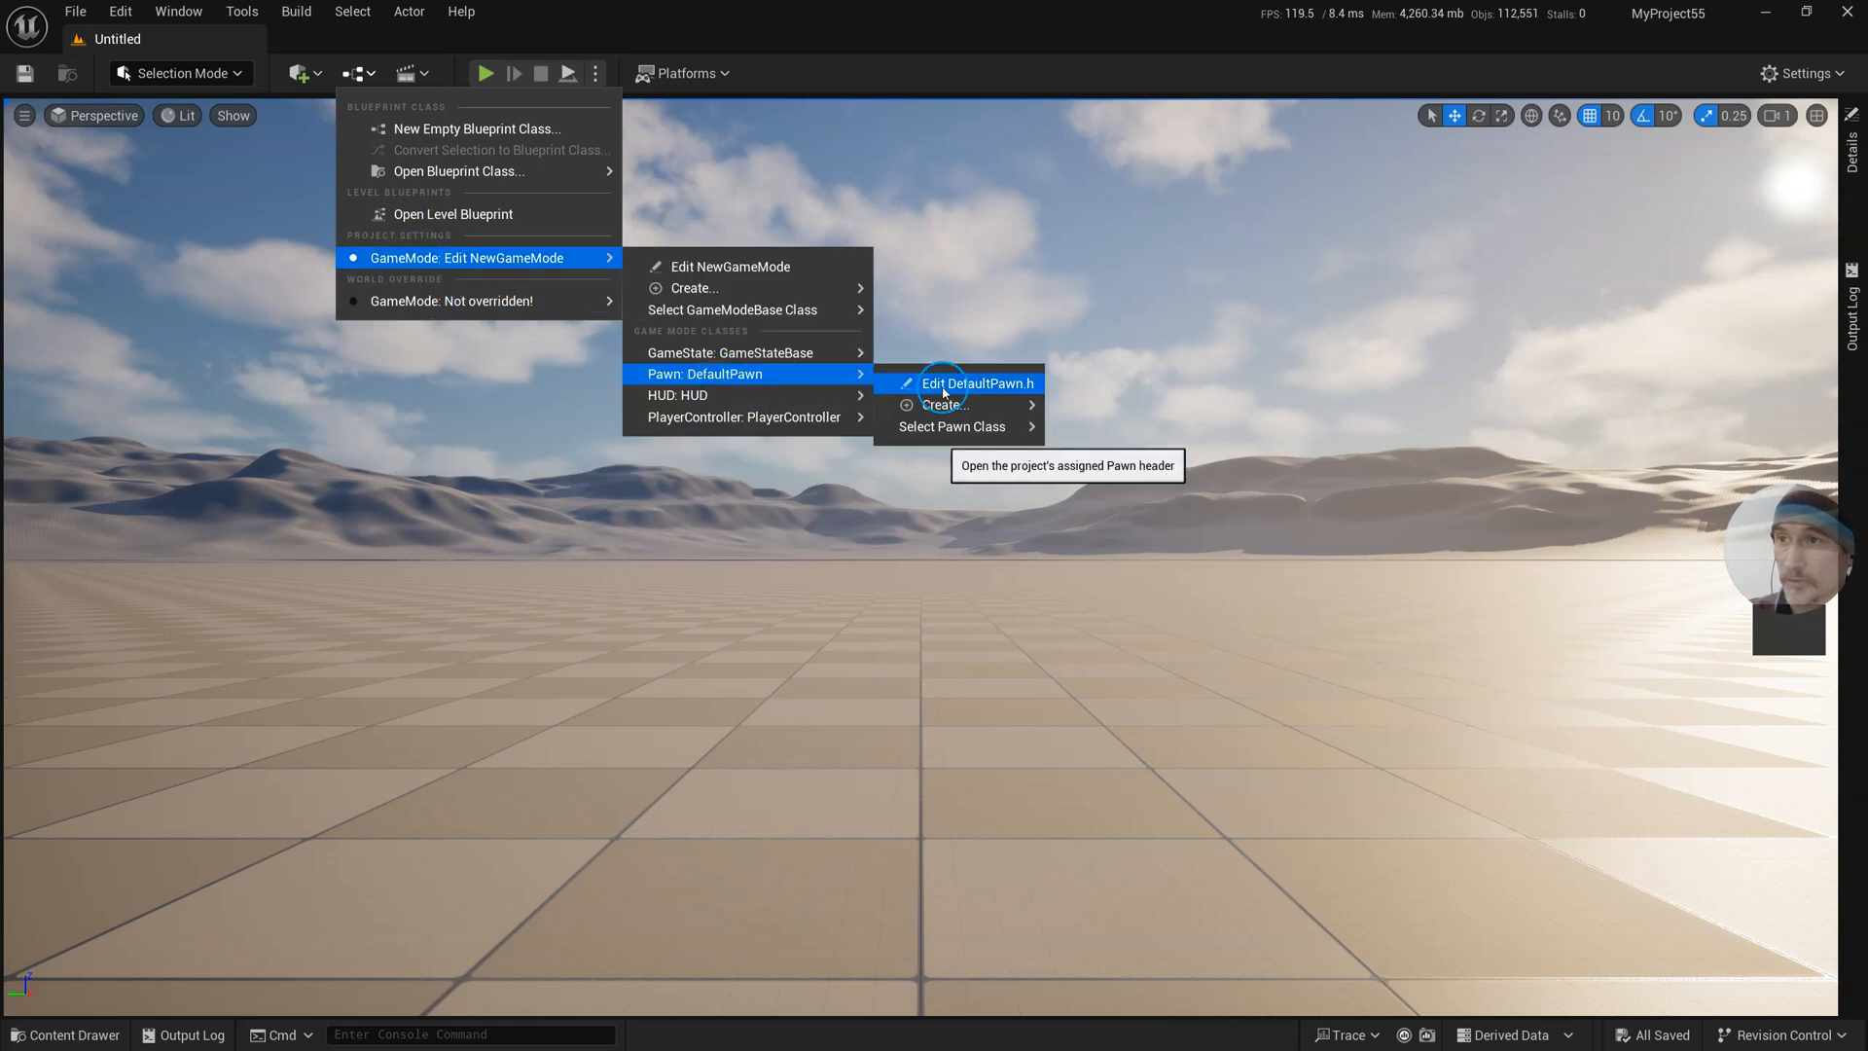
pyautogui.click(941, 403)
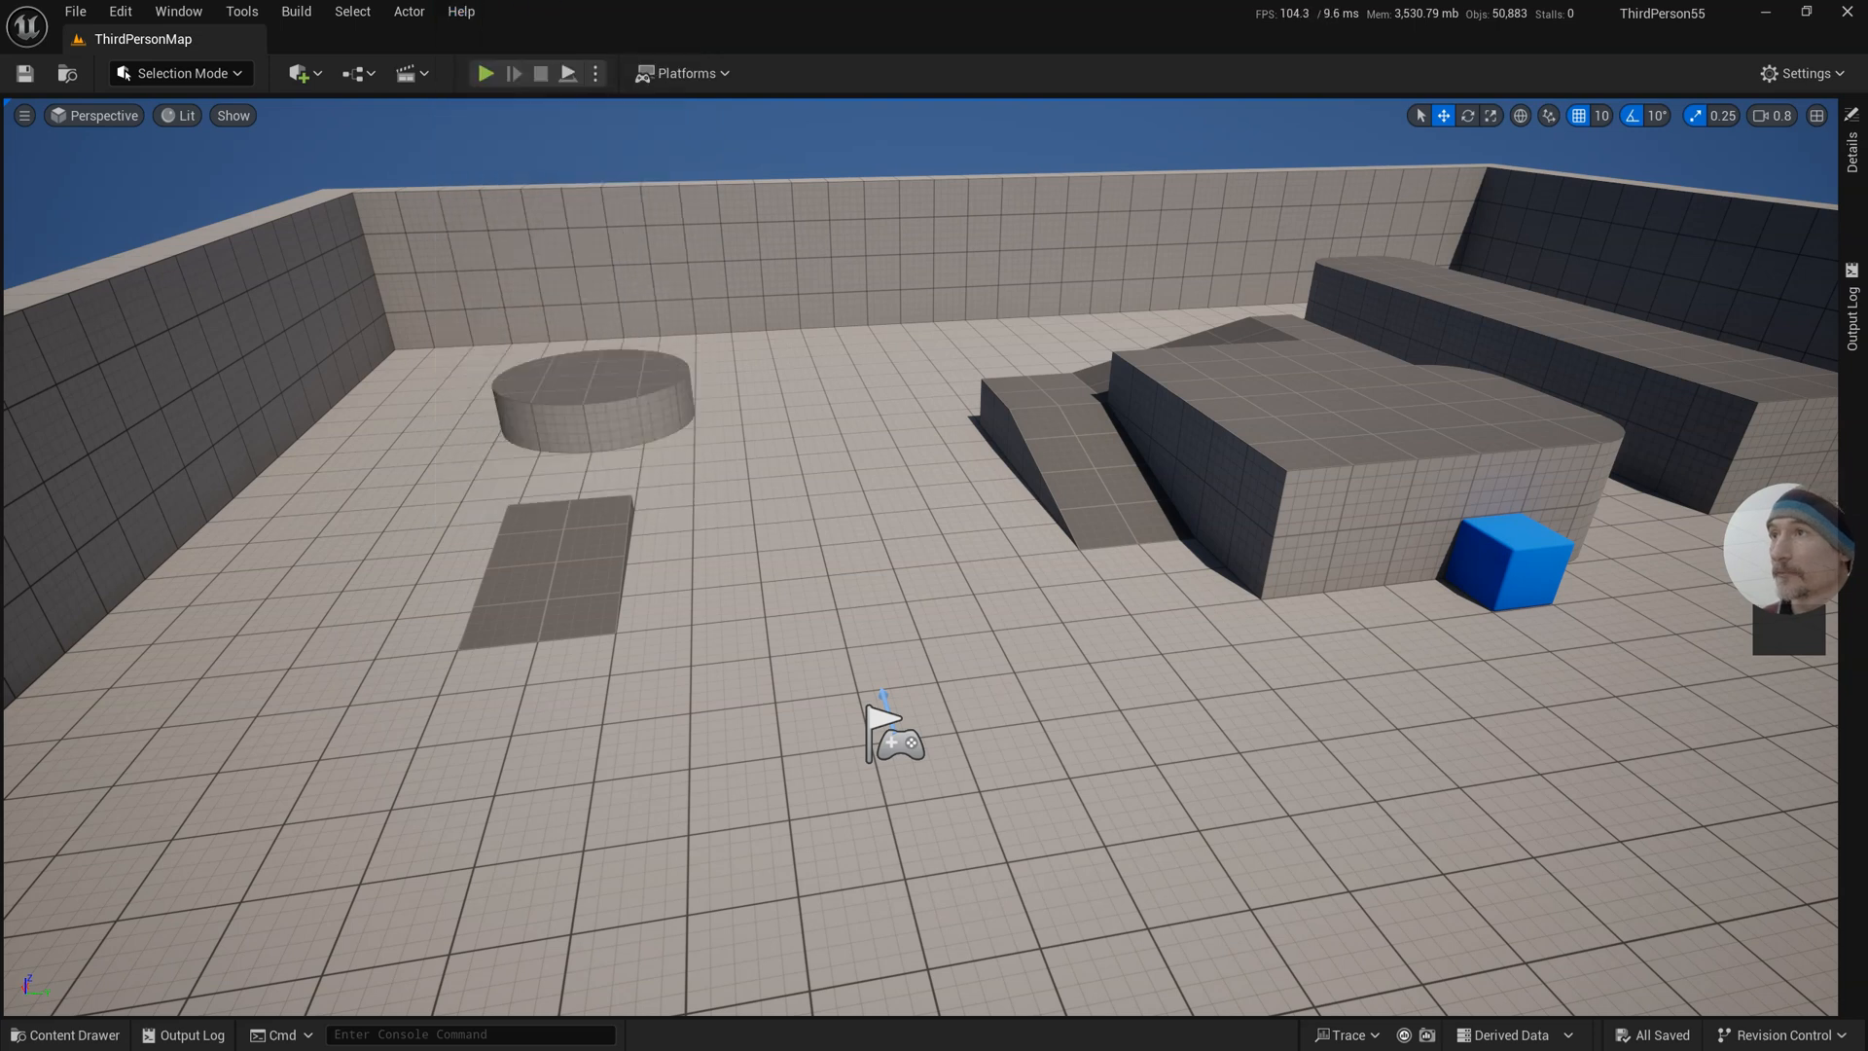
# - Edit the World Override GameMode's BP_ThirdPersonCharacter pawn and maximize its blueprint editor
pyautogui.click(355, 73)
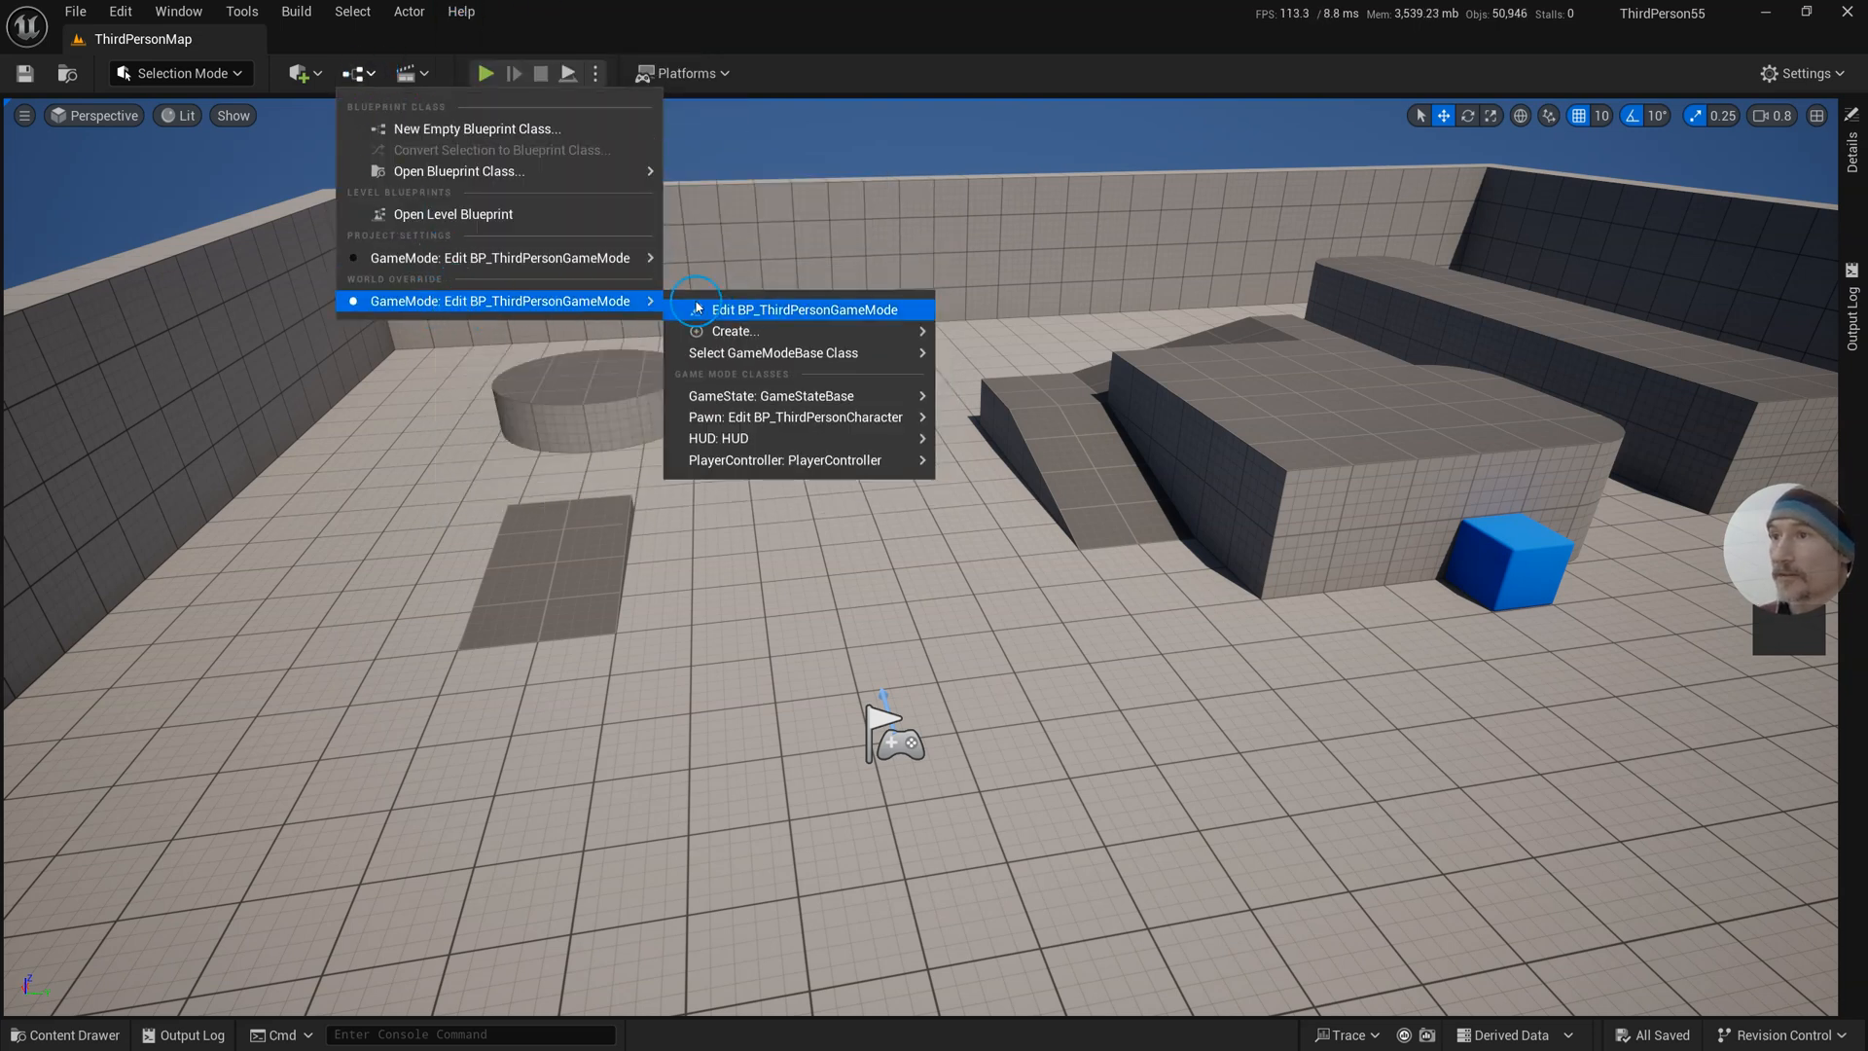
pyautogui.moveTo(795, 417)
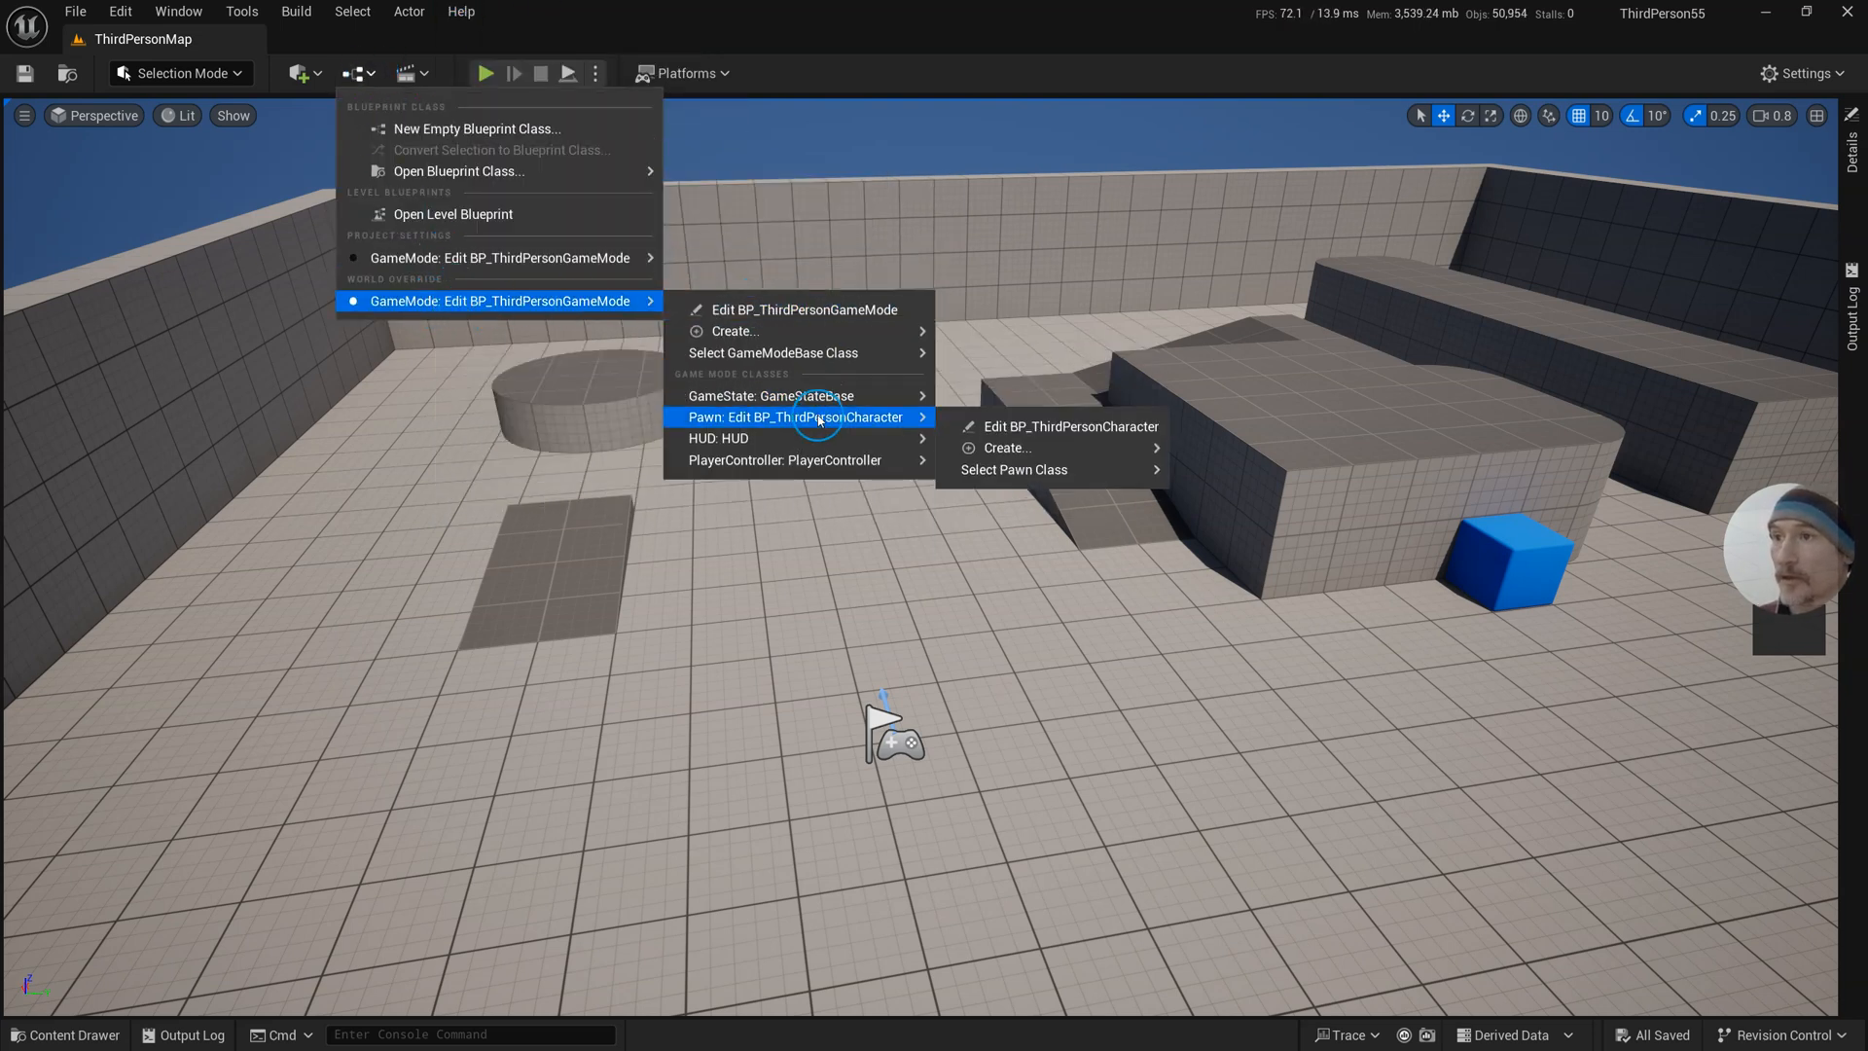
pyautogui.click(1072, 425)
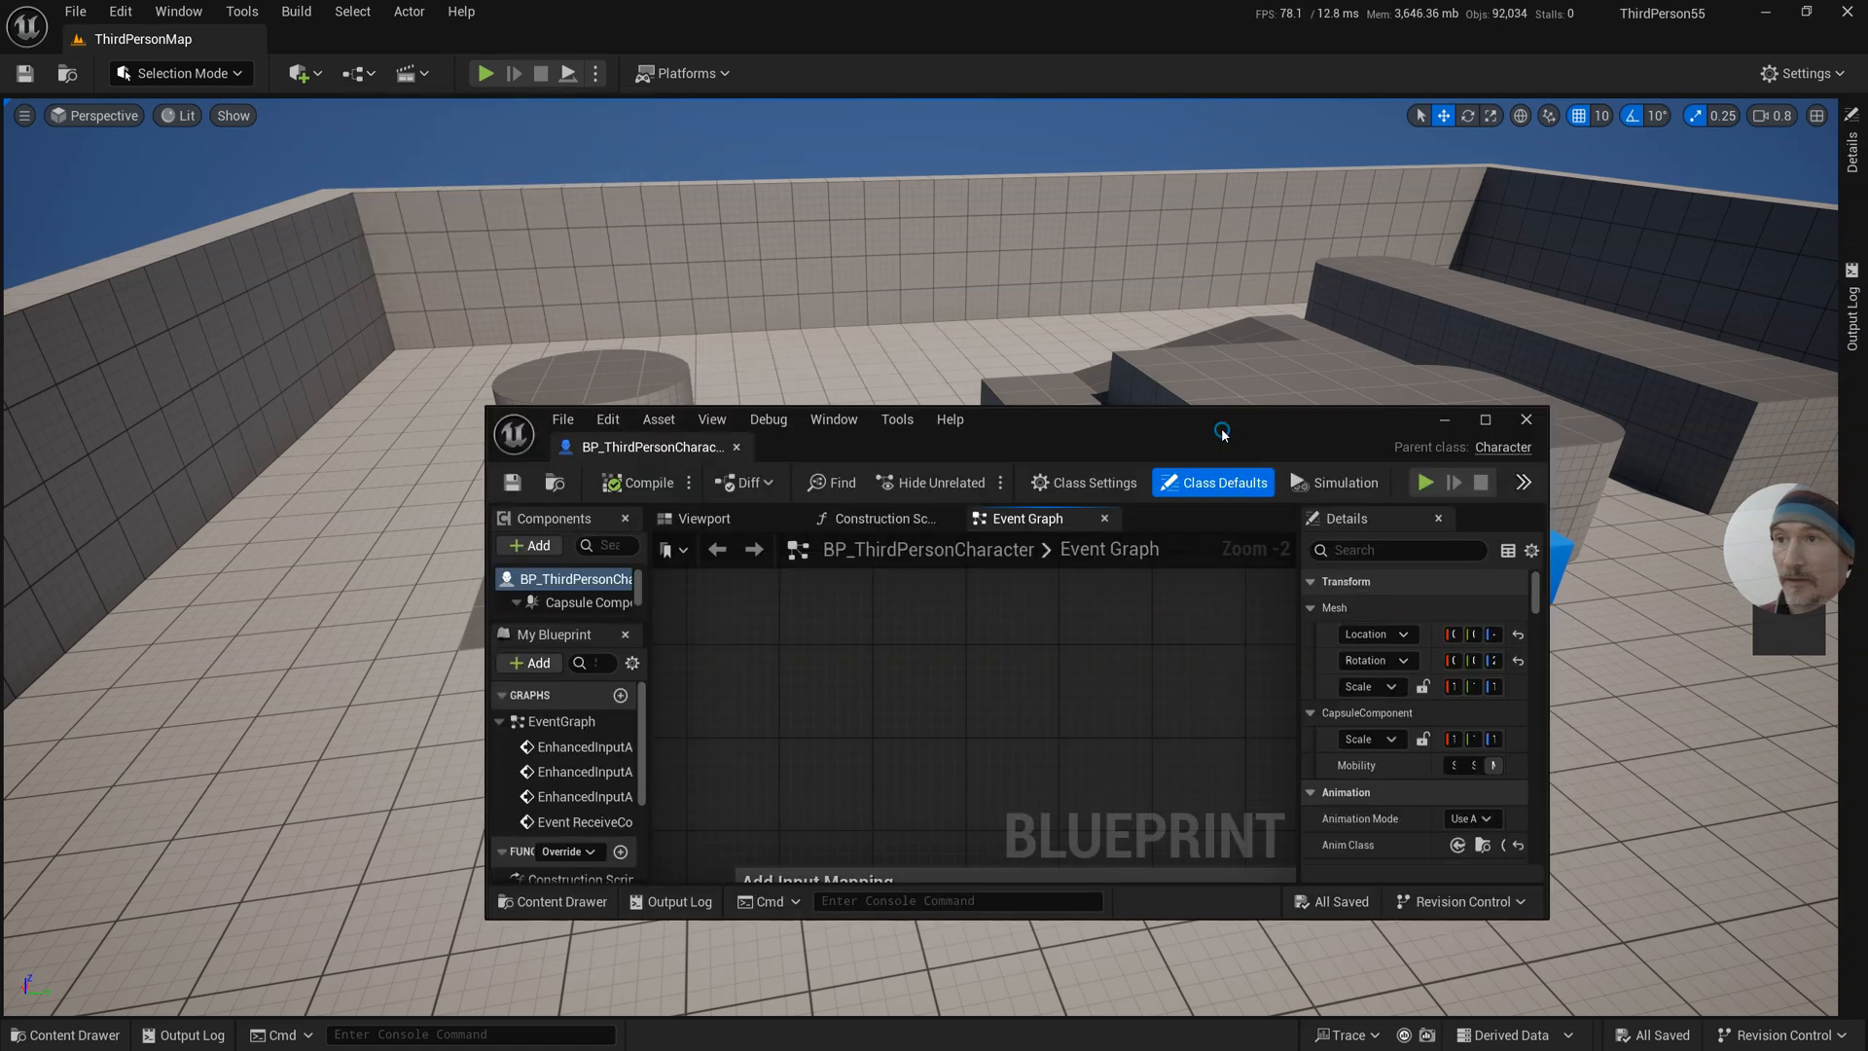
pyautogui.click(1485, 419)
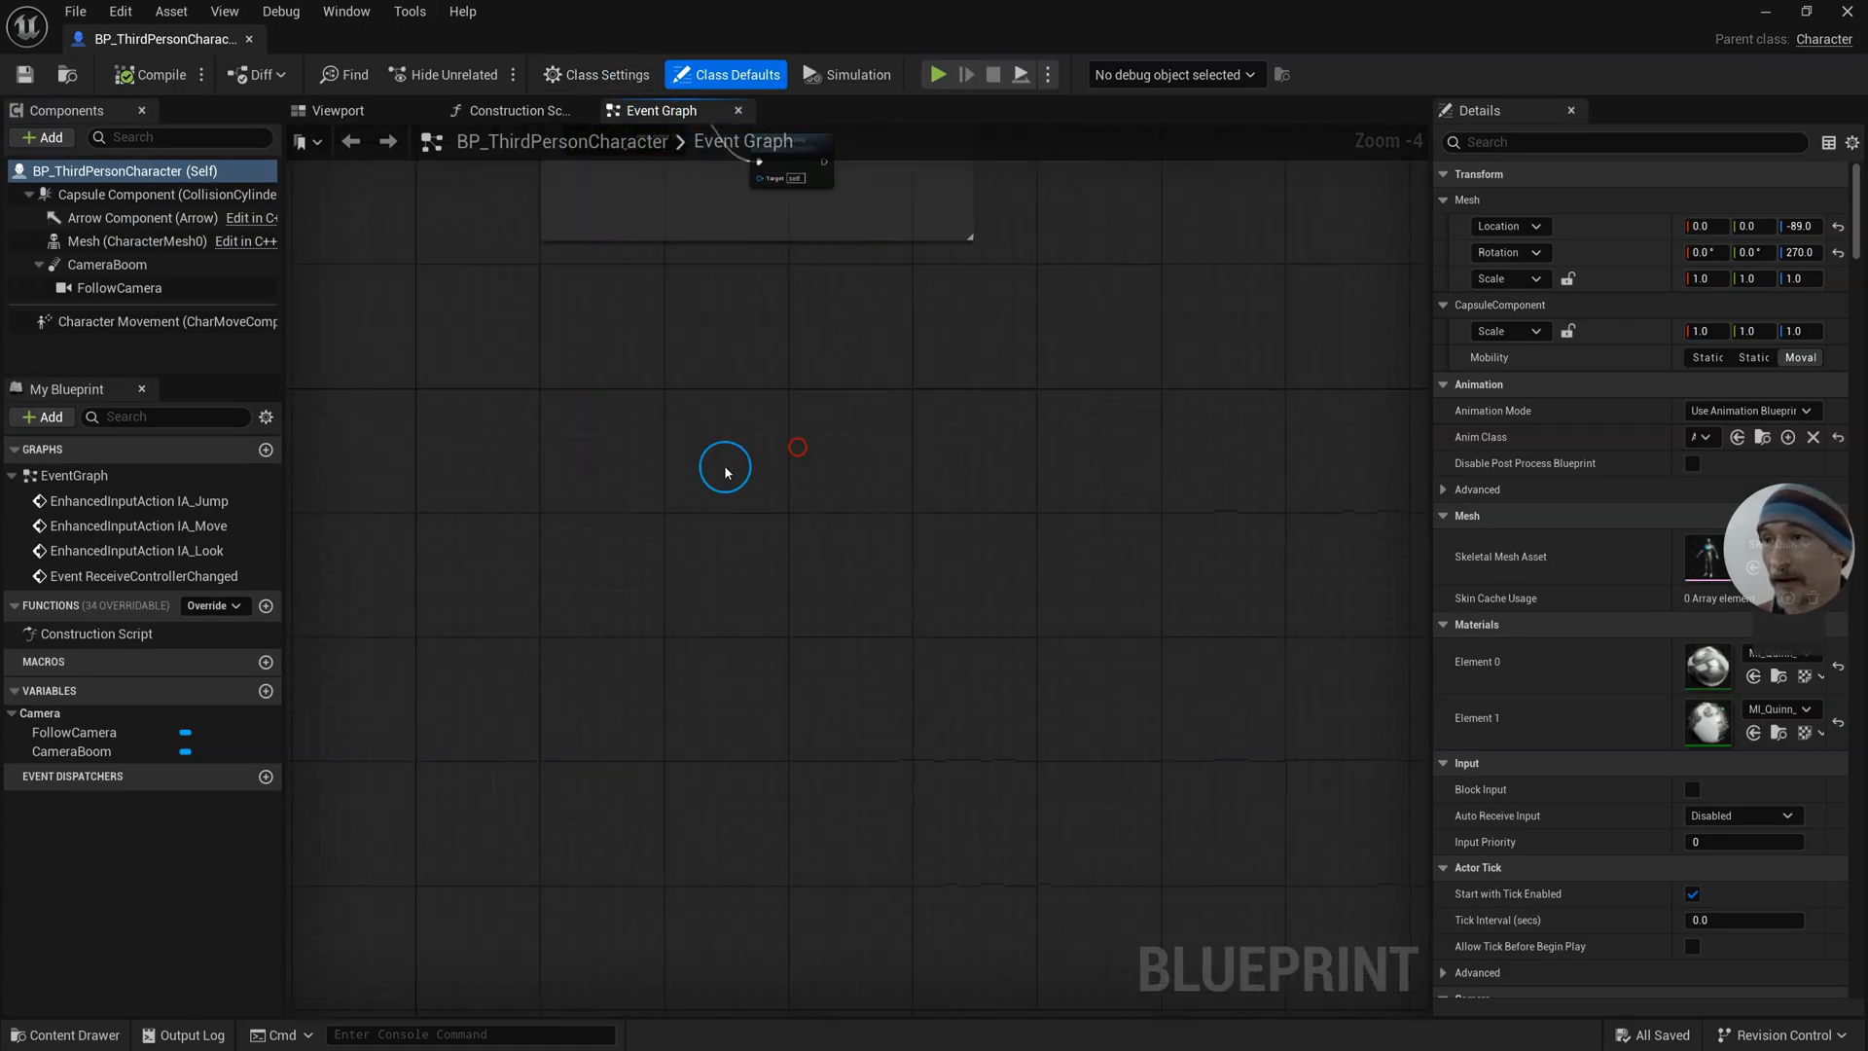
# - Add a keyboard 1 event feeding a Branch, then search for Is Alt Down
pyautogui.write('keyboar')
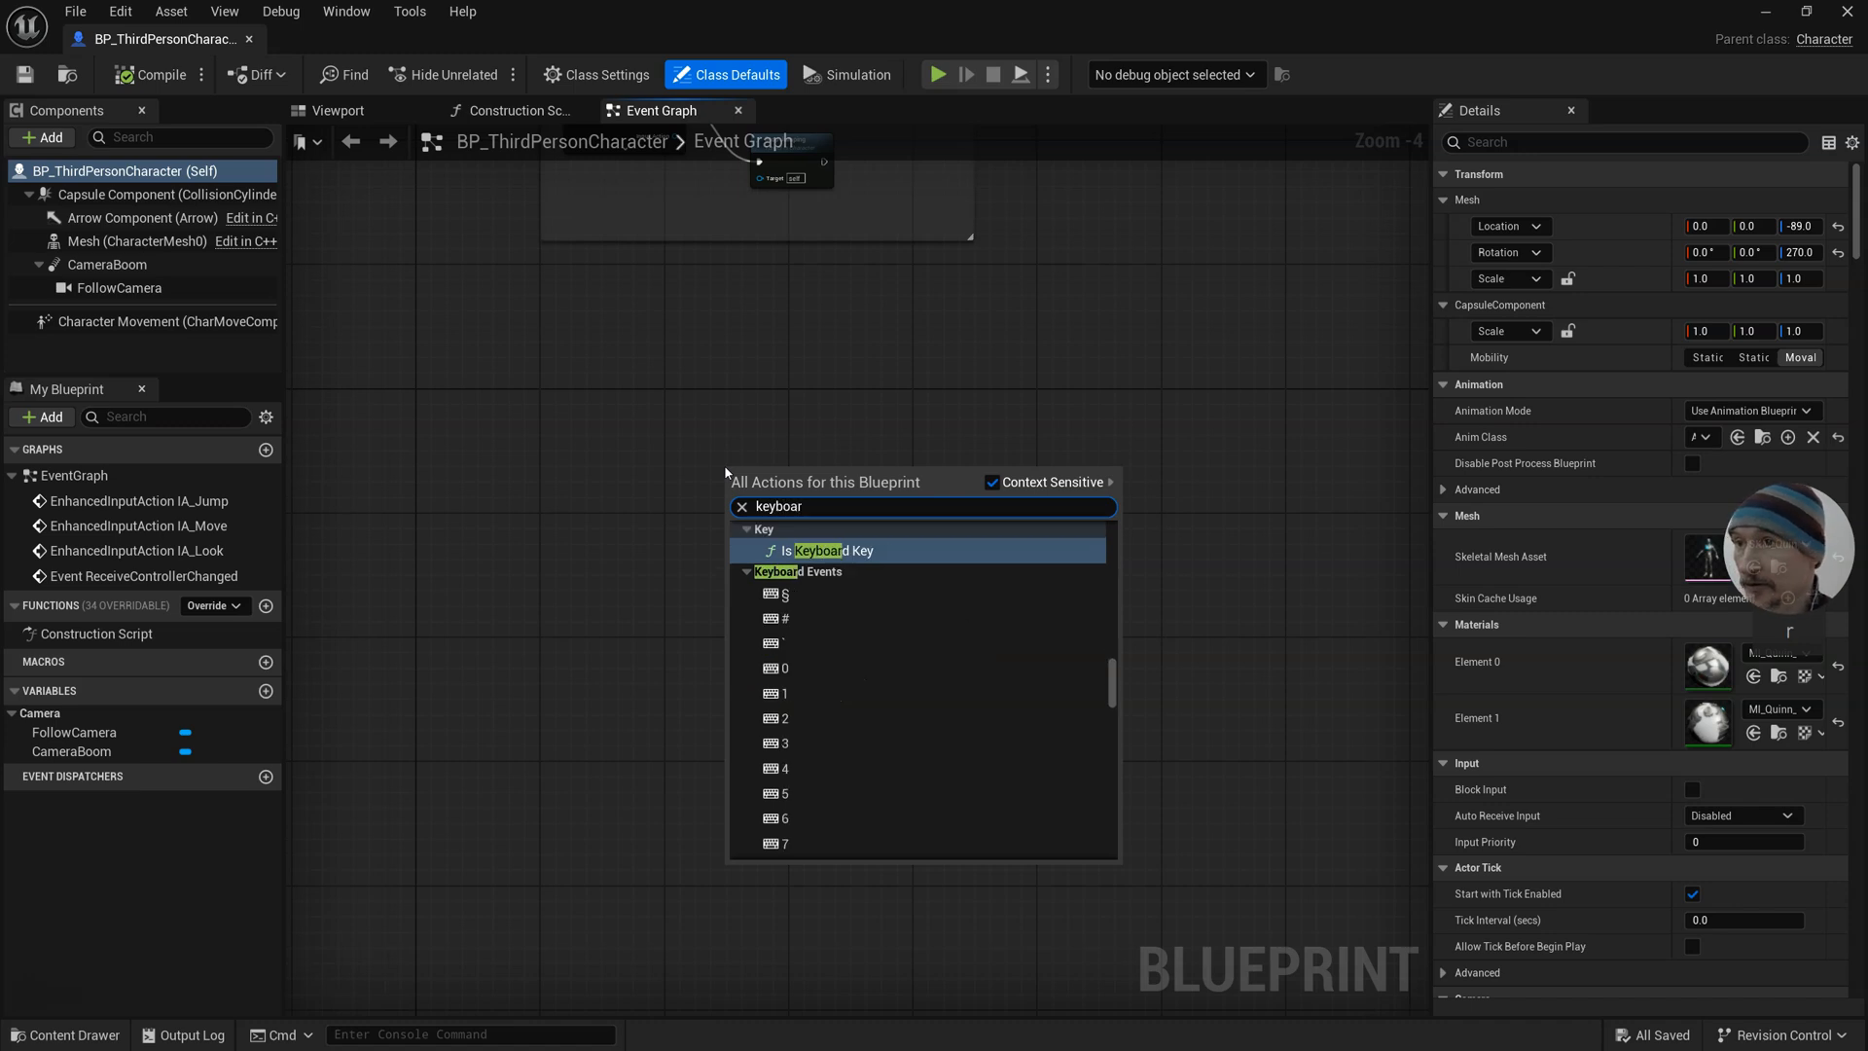
pyautogui.click(786, 694)
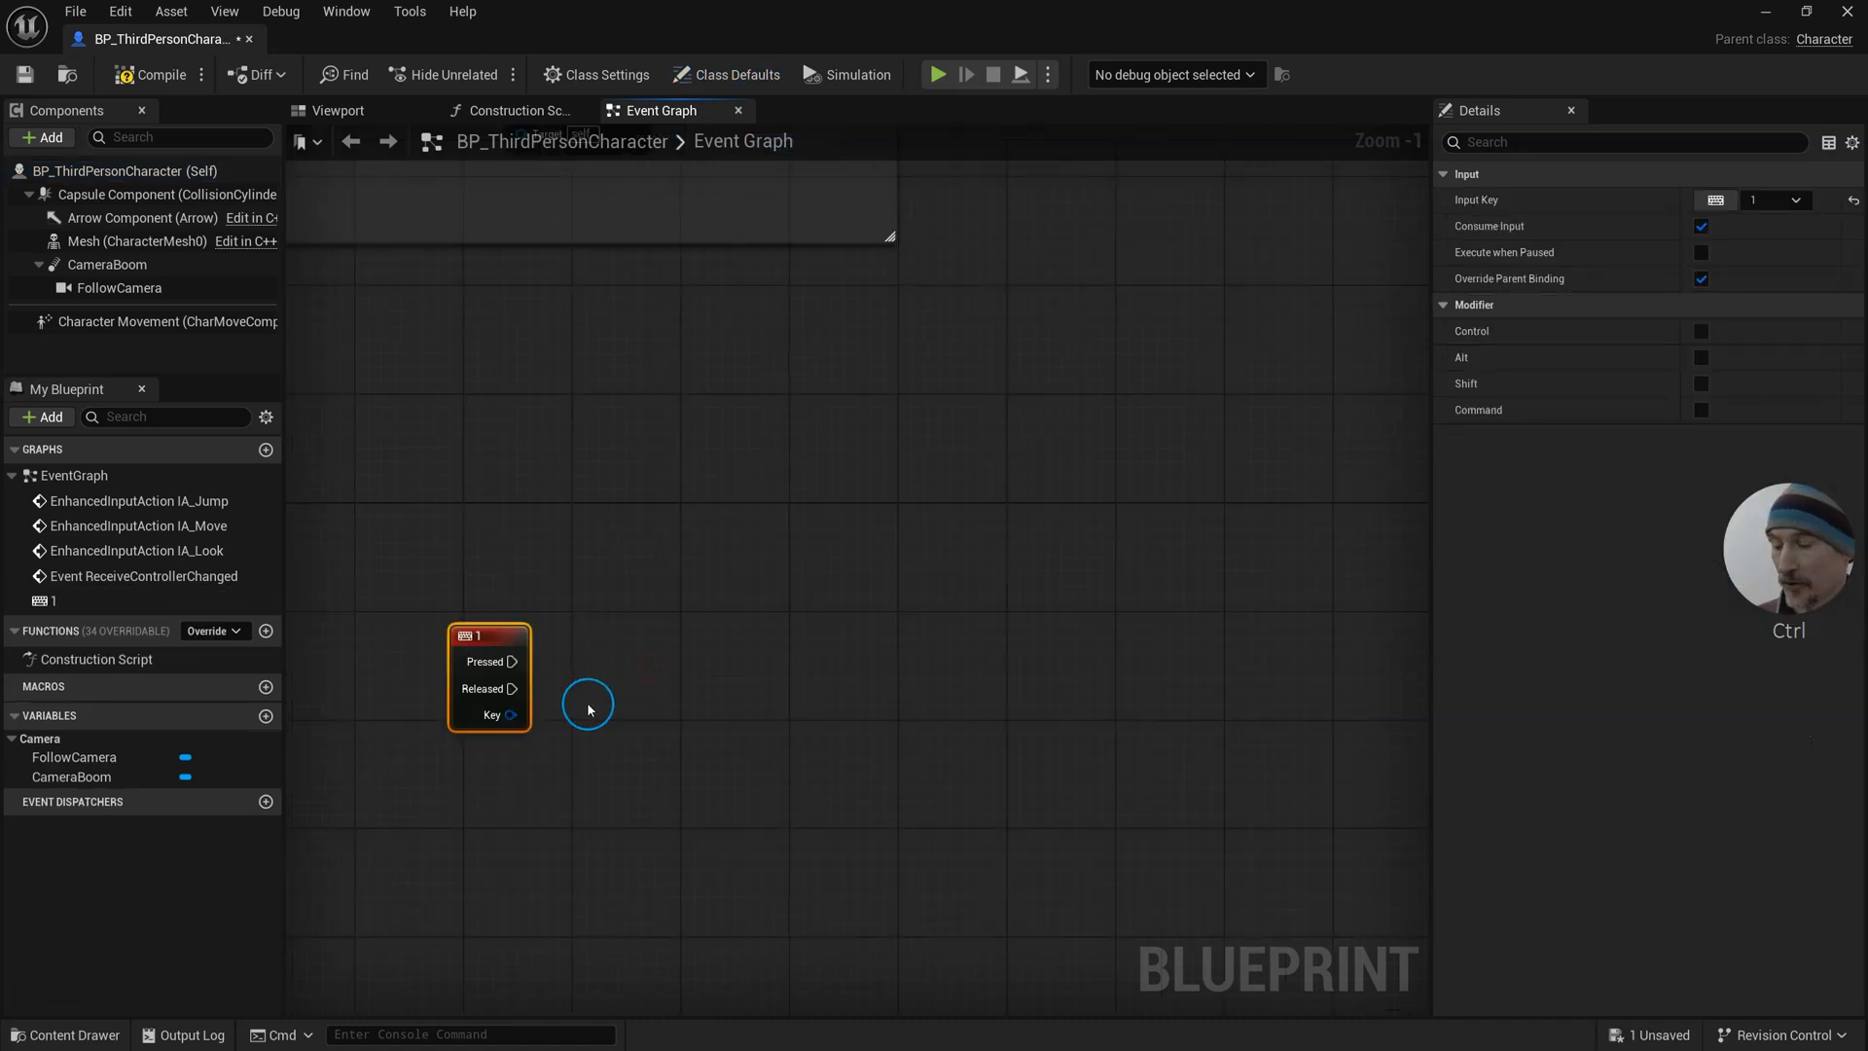
pyautogui.moveTo(513, 661); pyautogui.dragTo(654, 662)
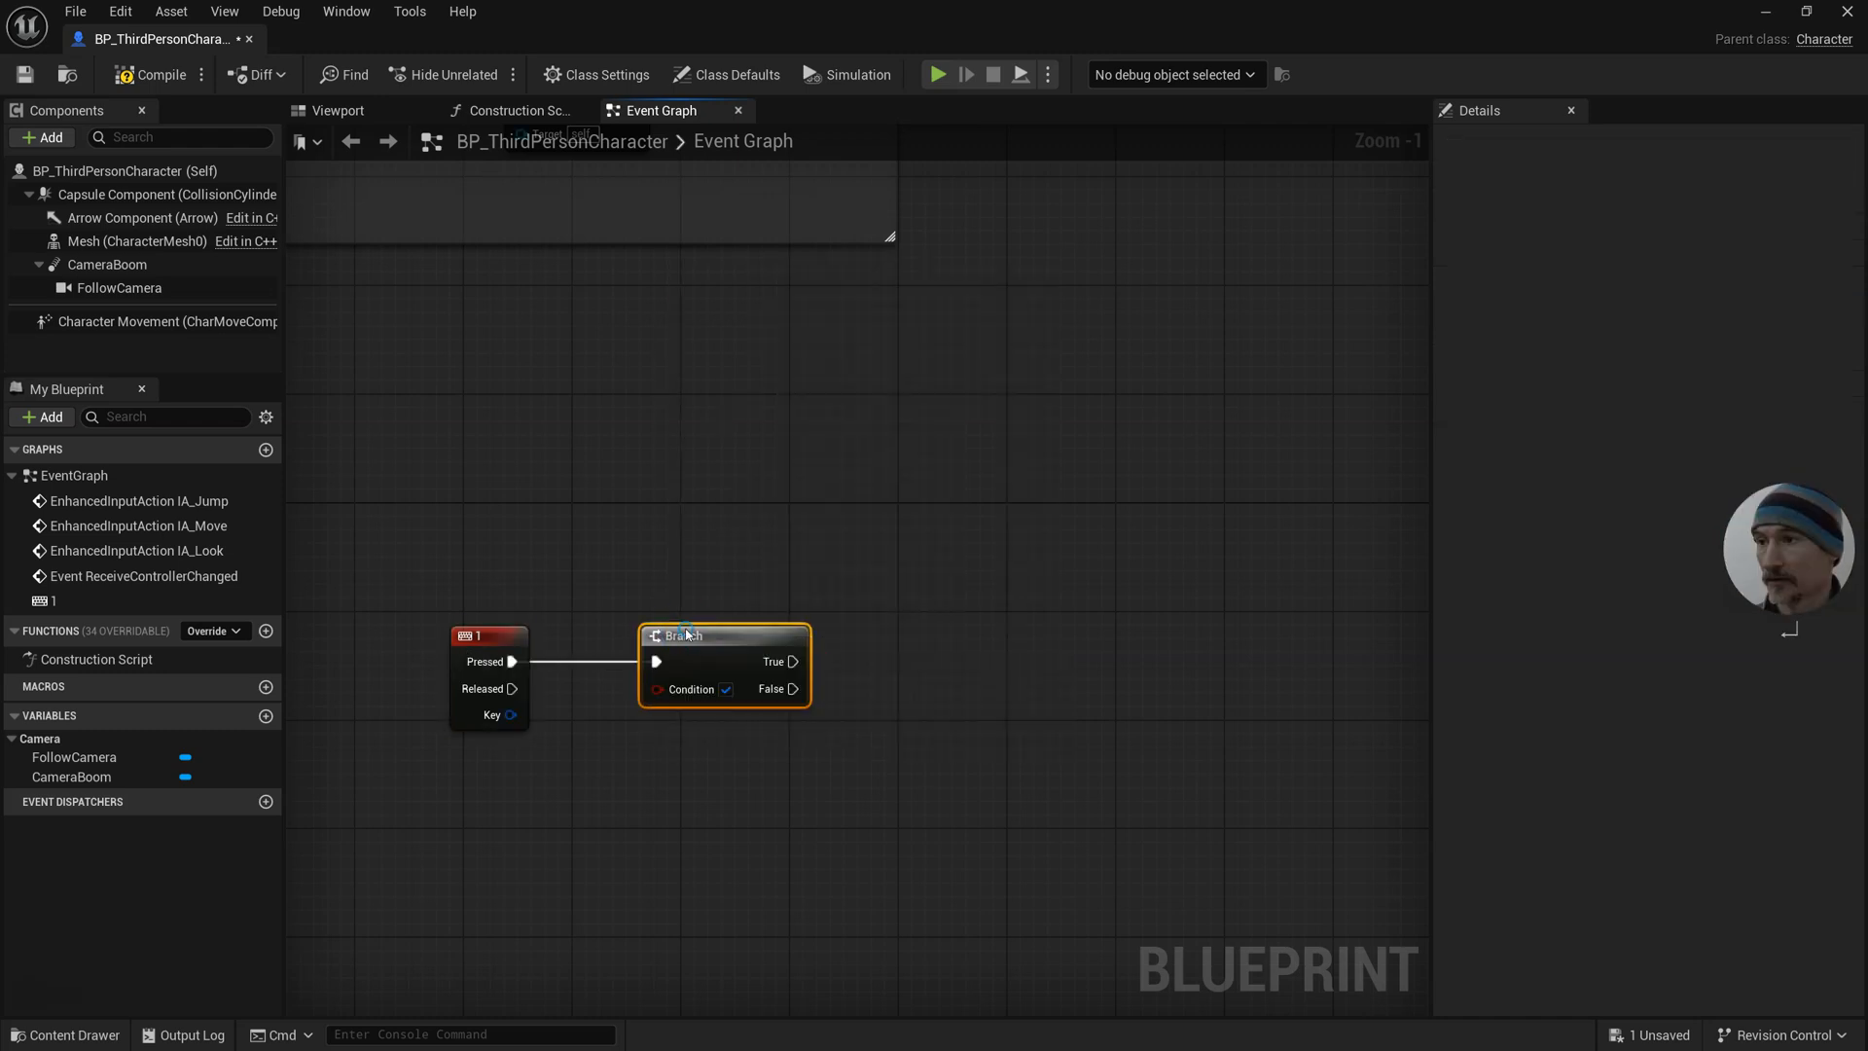
pyautogui.write('is alt down')
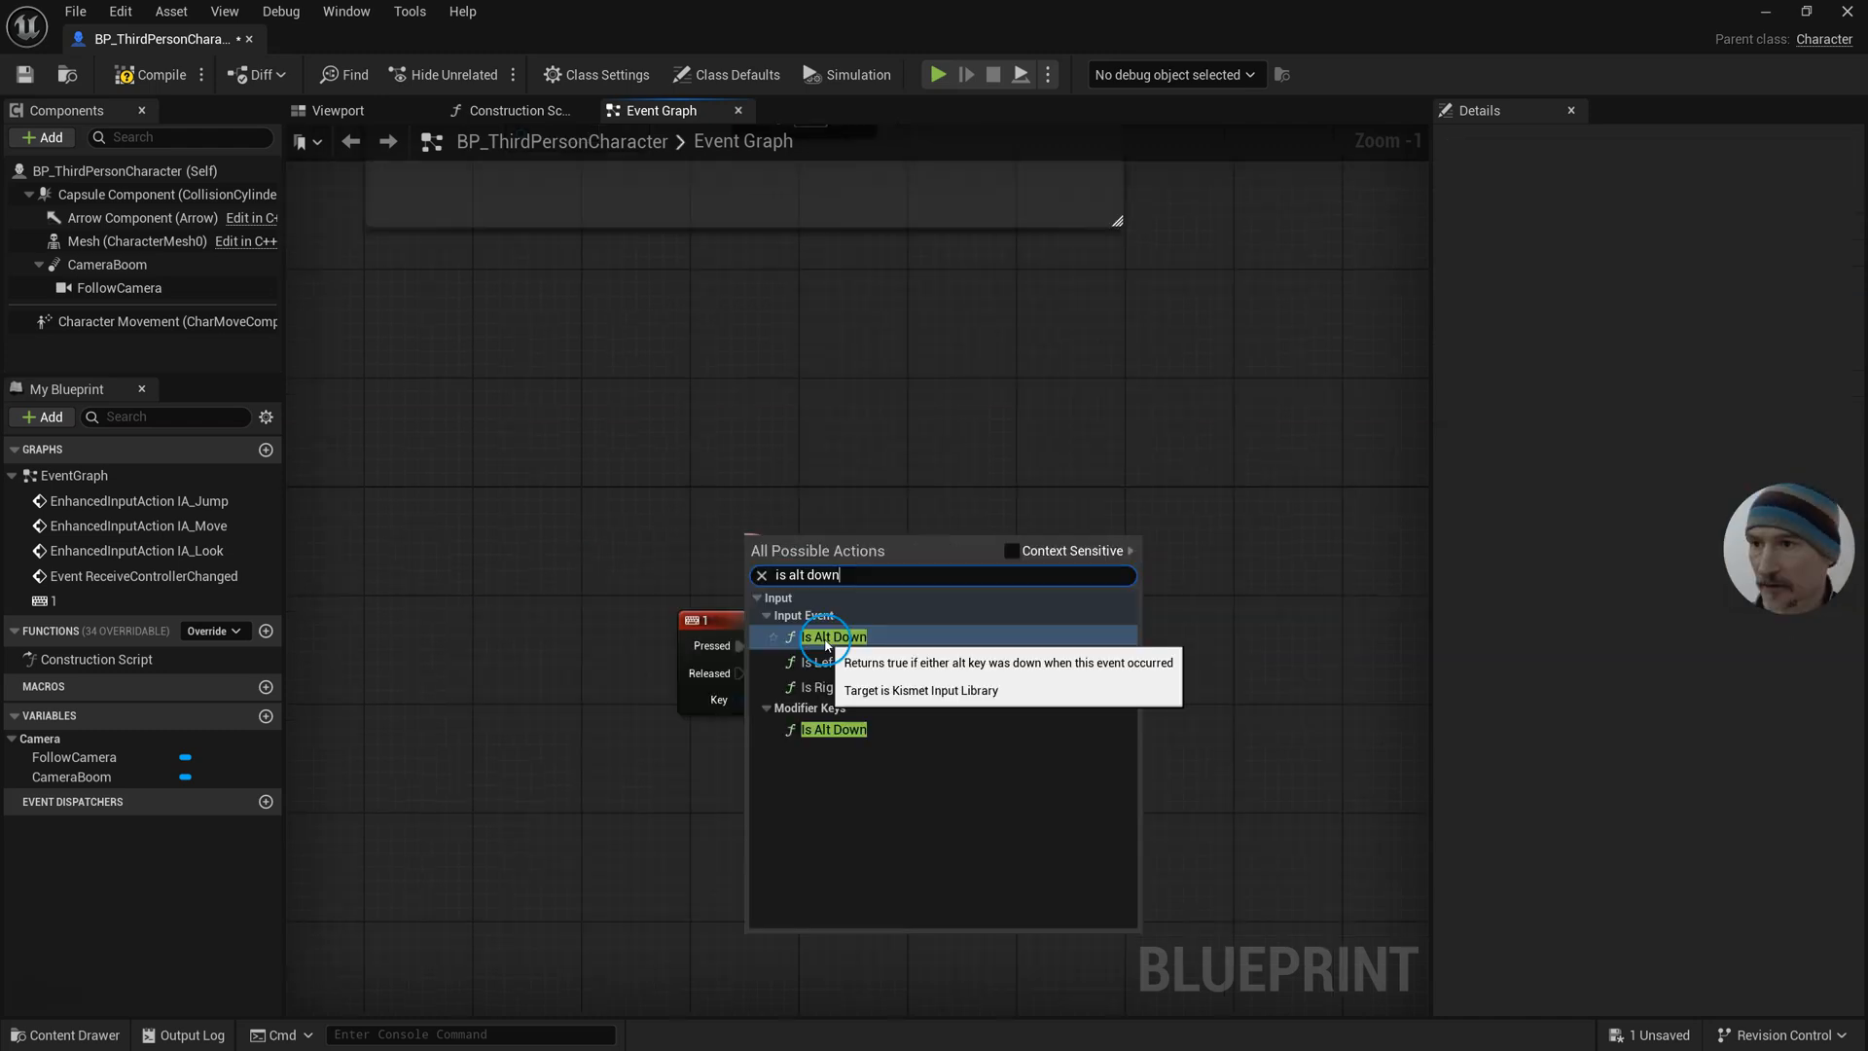
pyautogui.moveTo(844, 736)
pyautogui.write('console')
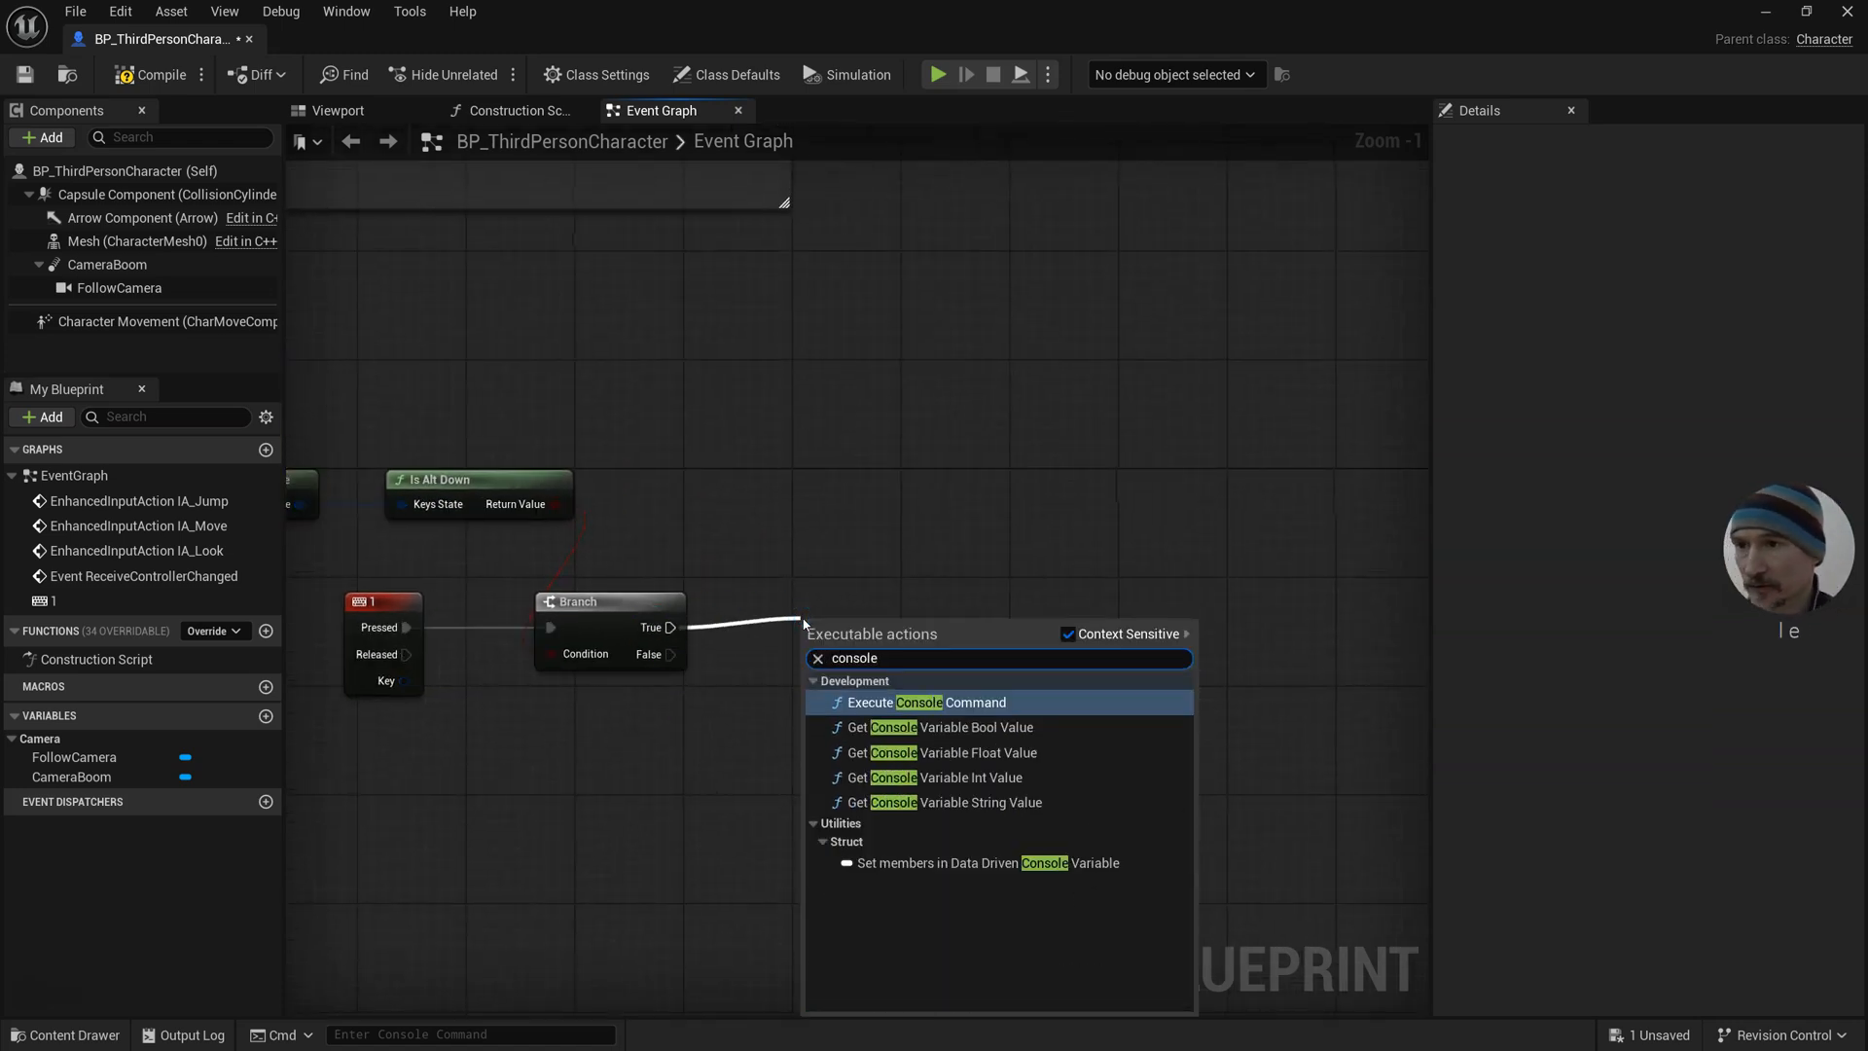
# - Add an Execute Console Command node on the Branch's True output and select the last key event
pyautogui.click(924, 702)
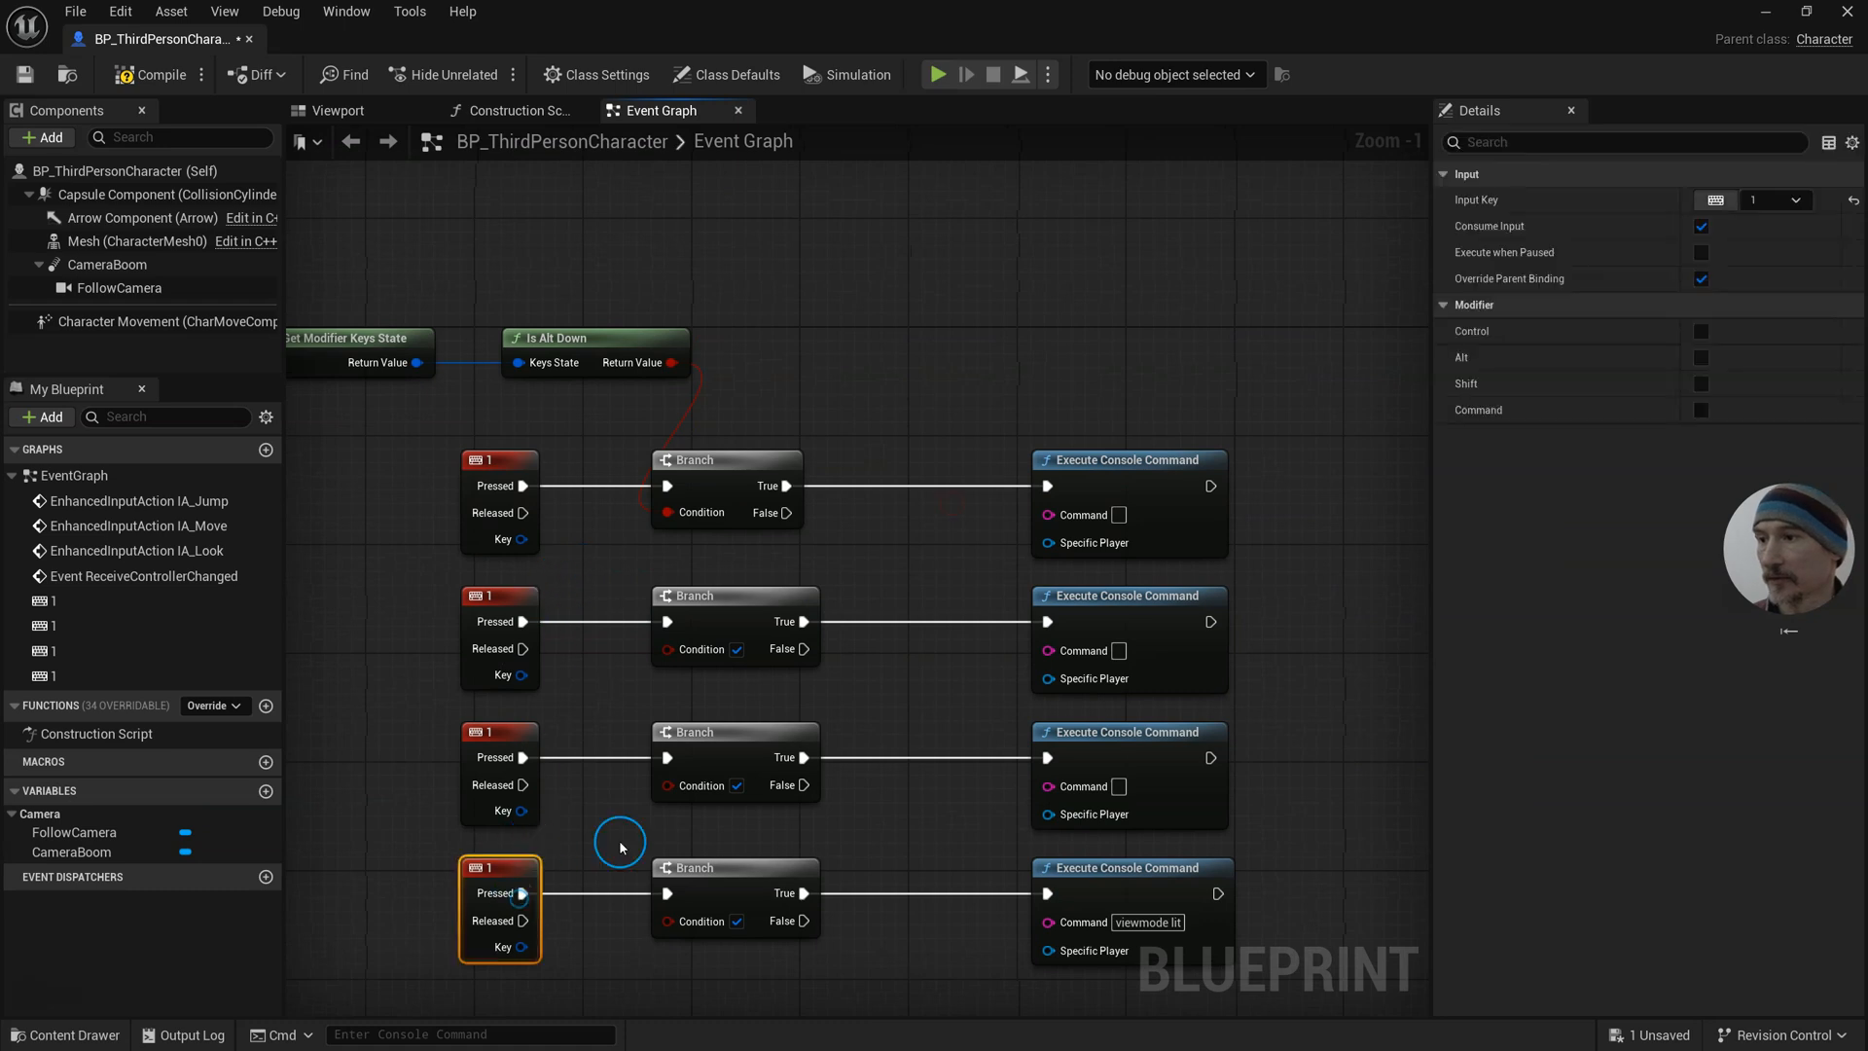
pyautogui.click(1775, 199)
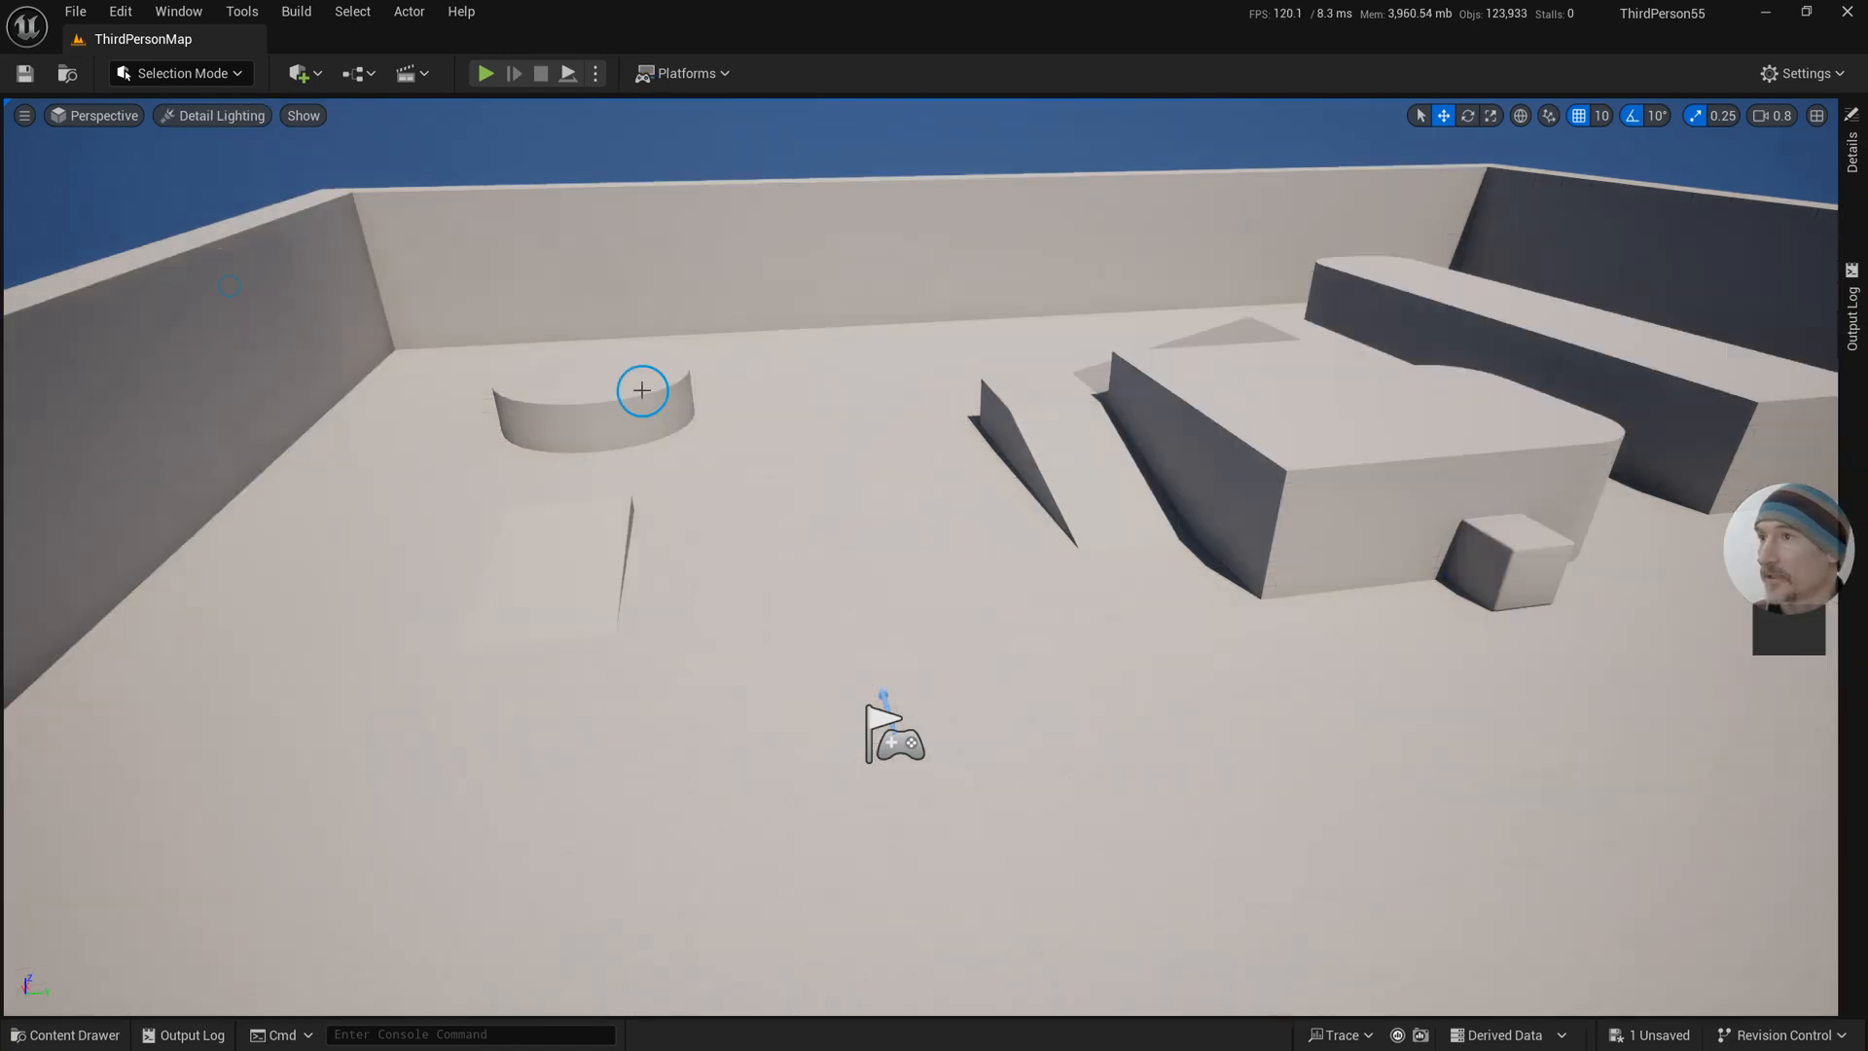
pyautogui.click(485, 73)
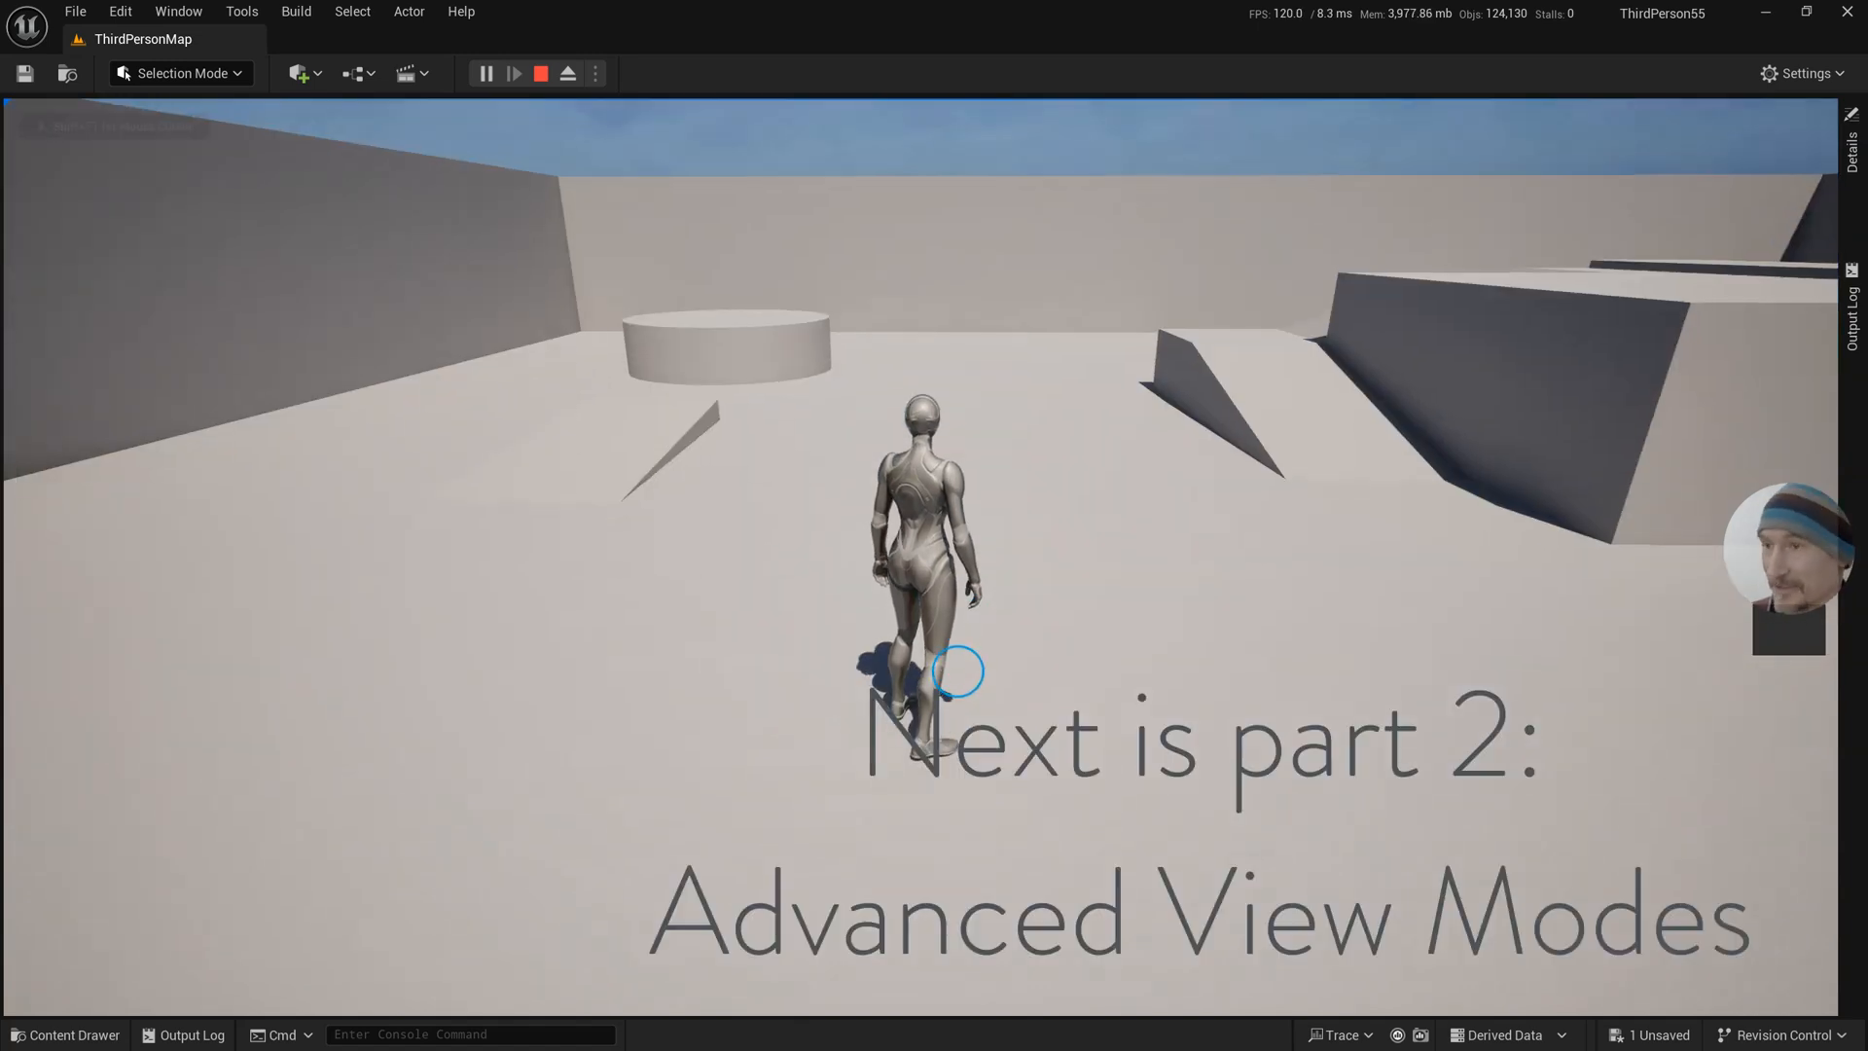
pyautogui.click(485, 73)
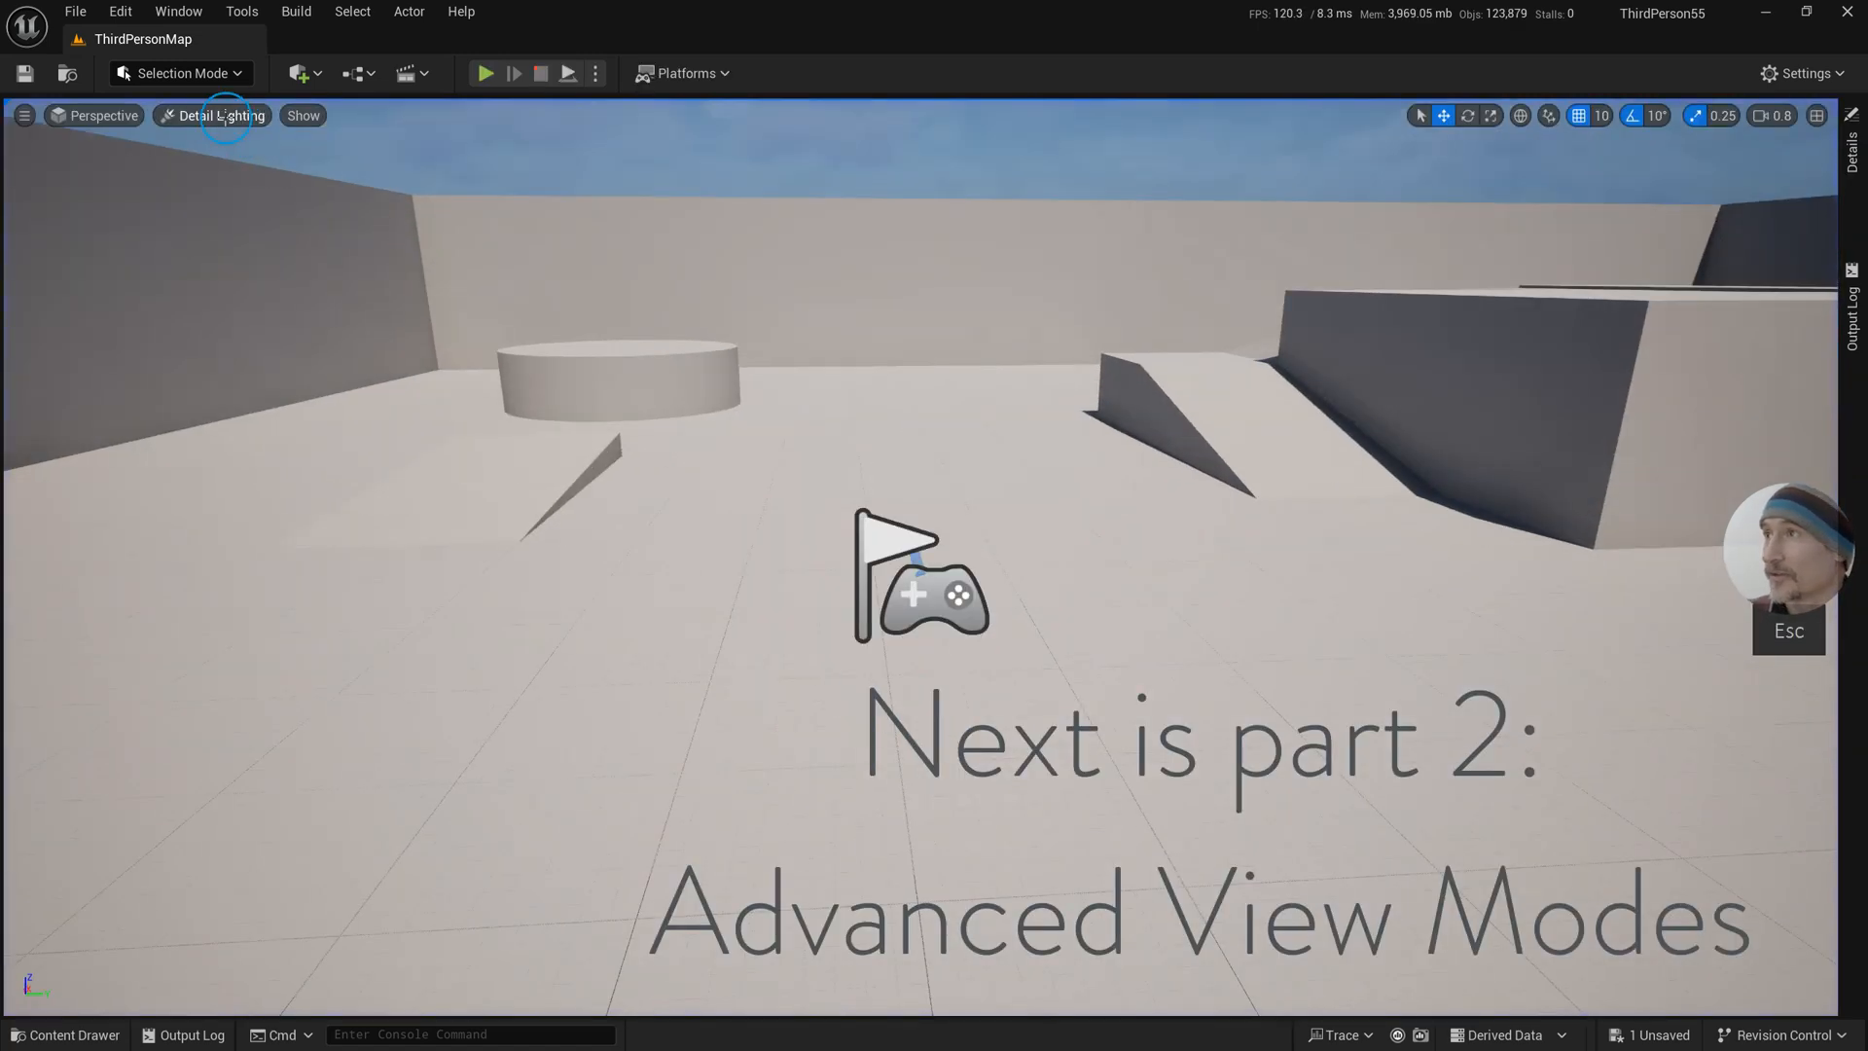
pyautogui.click(218, 116)
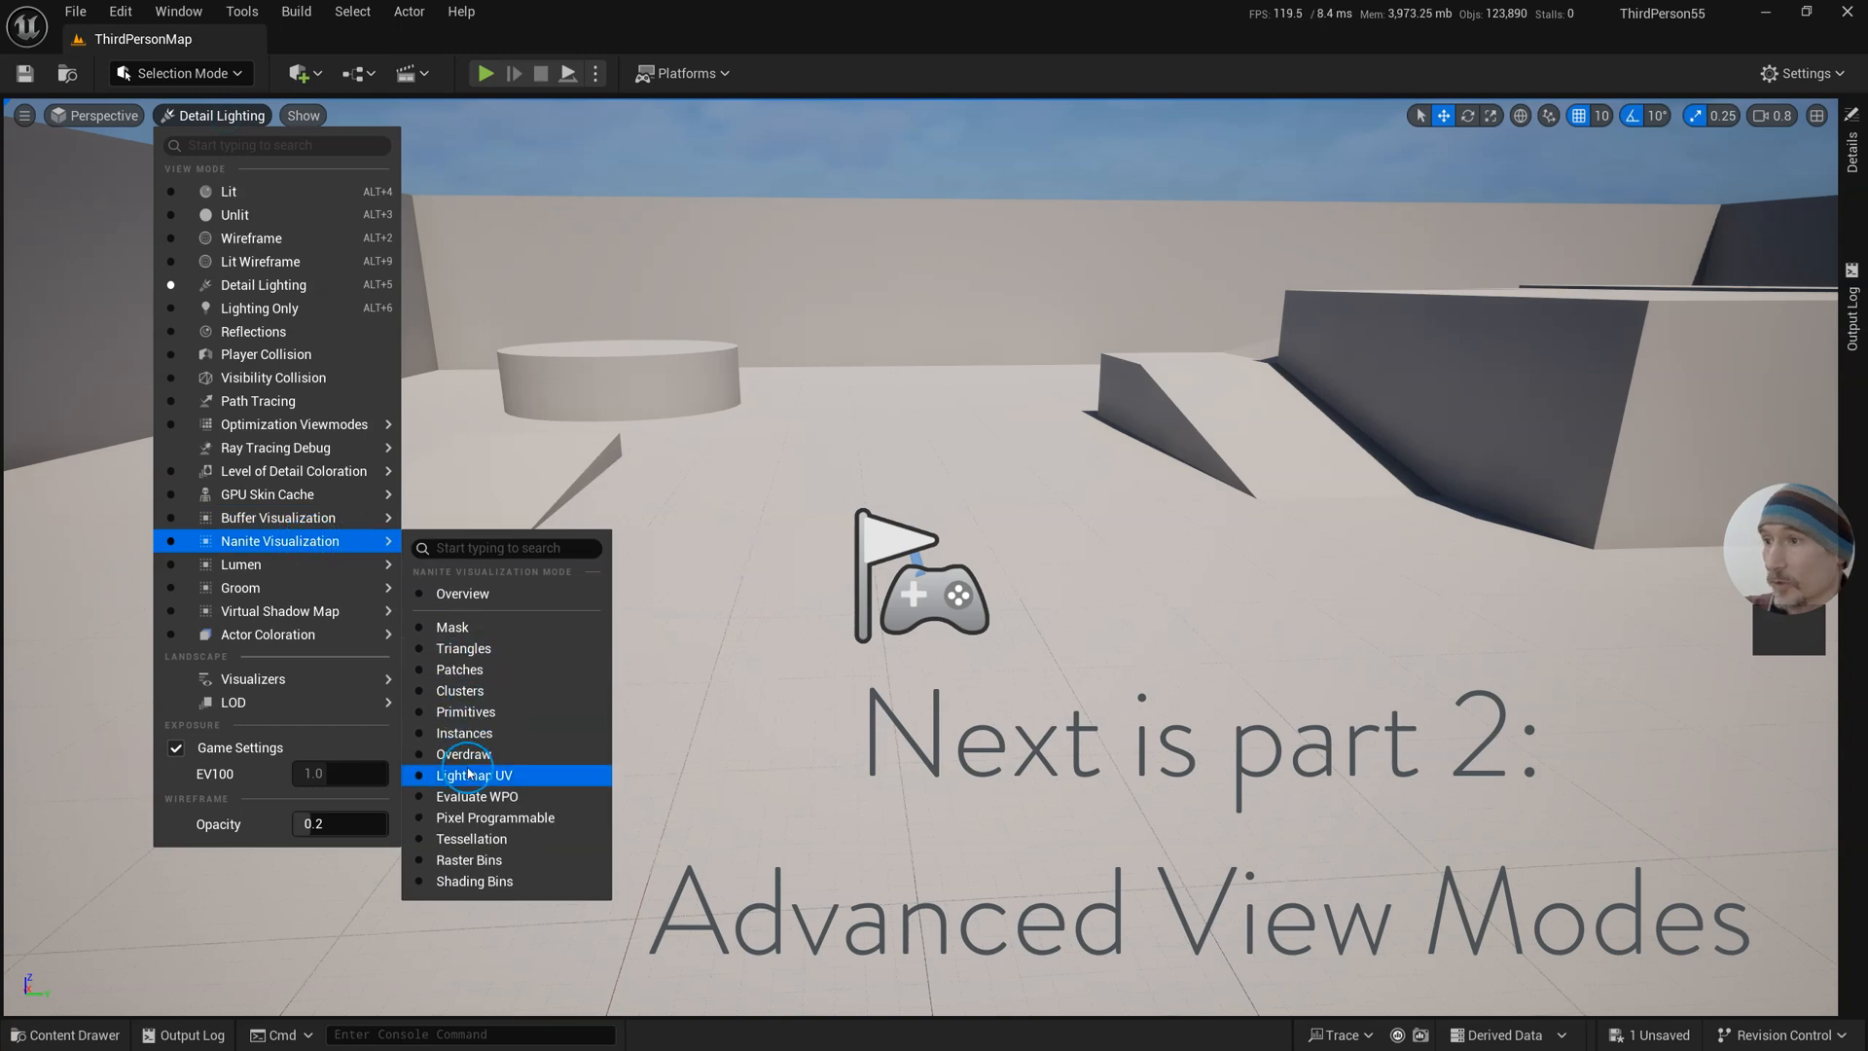